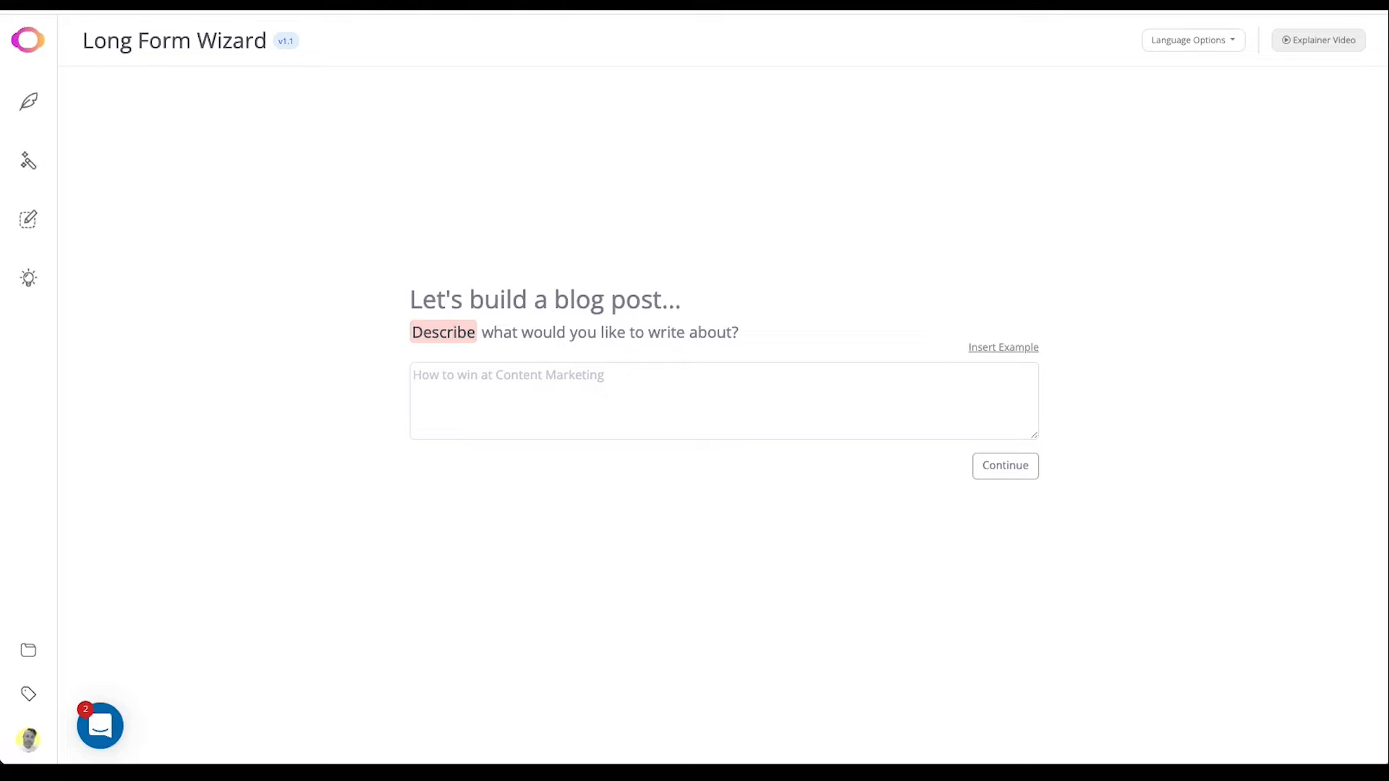
mouse_move(1005, 433)
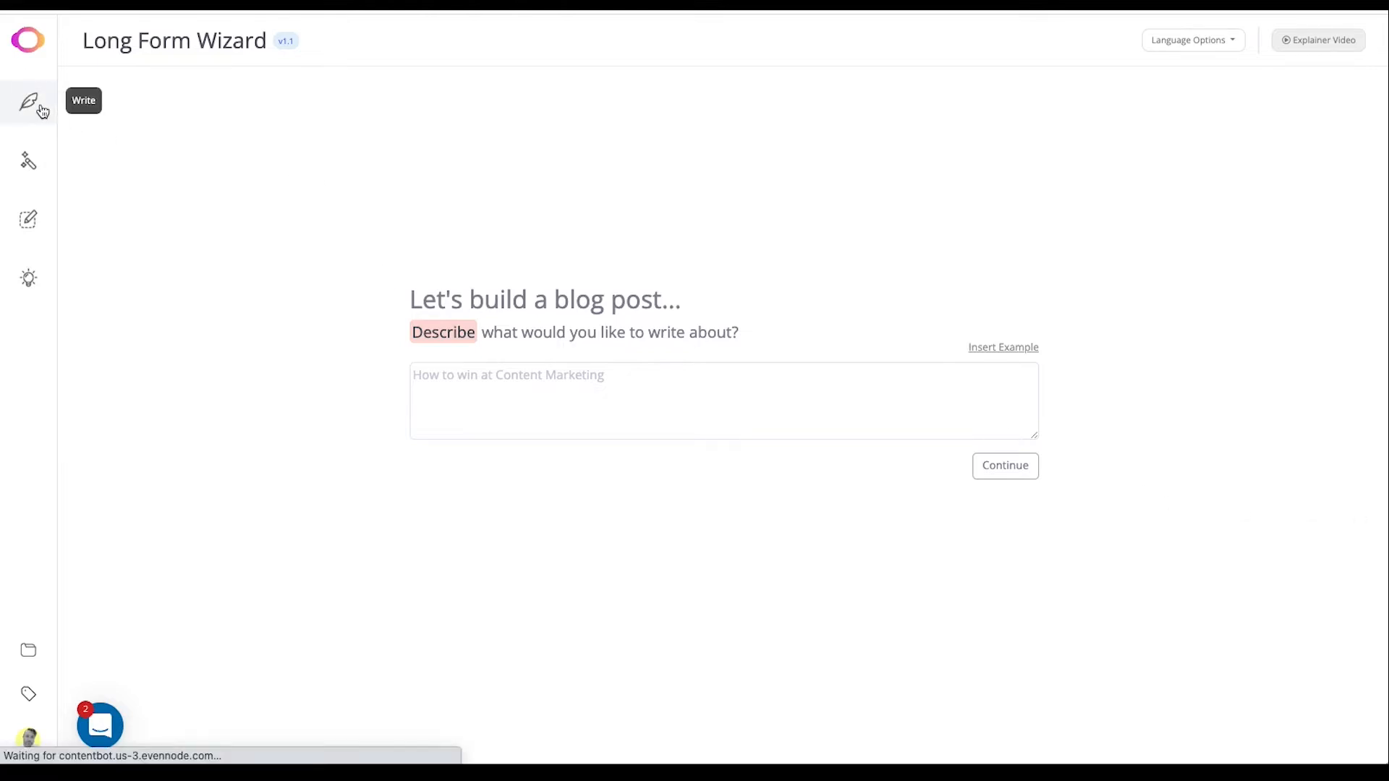
Go to the Write area and show the saved Documents list with recent documents.
left_click(29, 101)
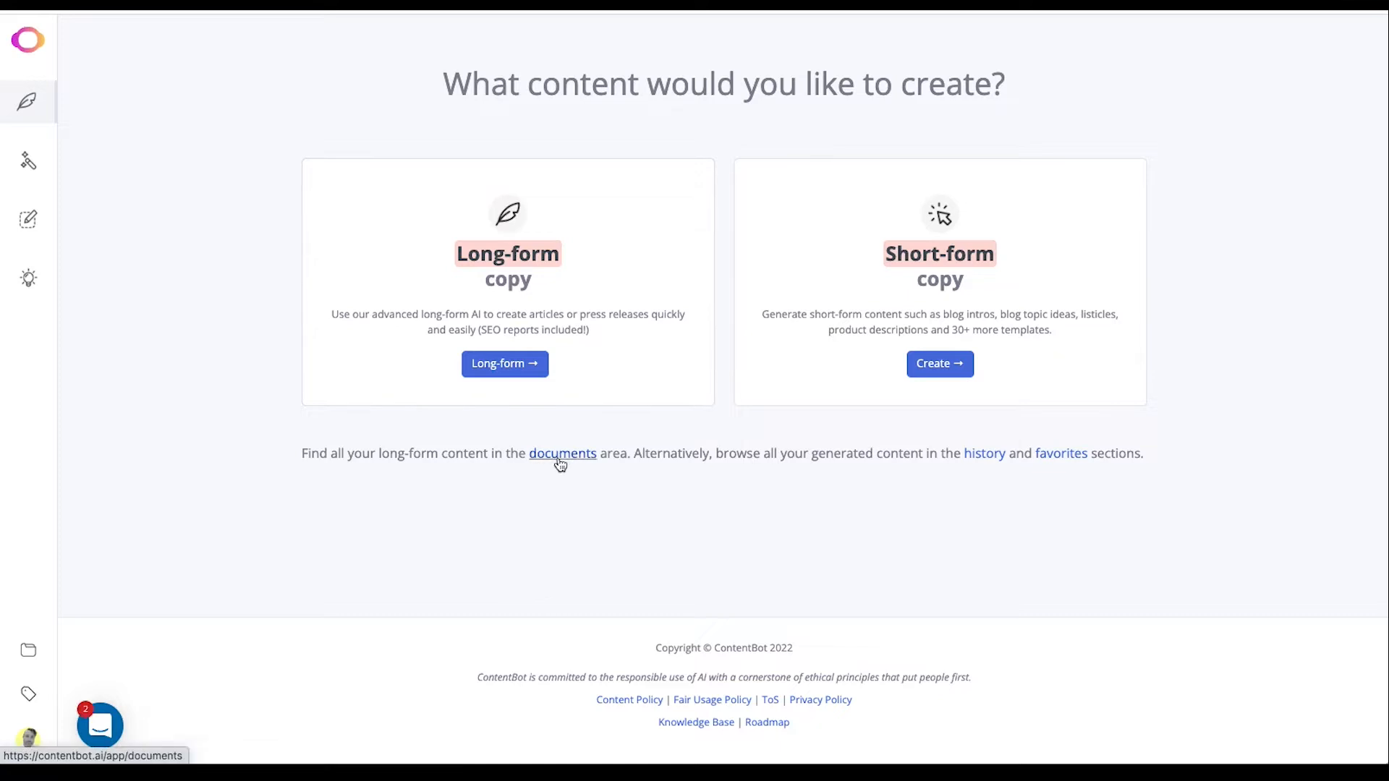
left_click(562, 453)
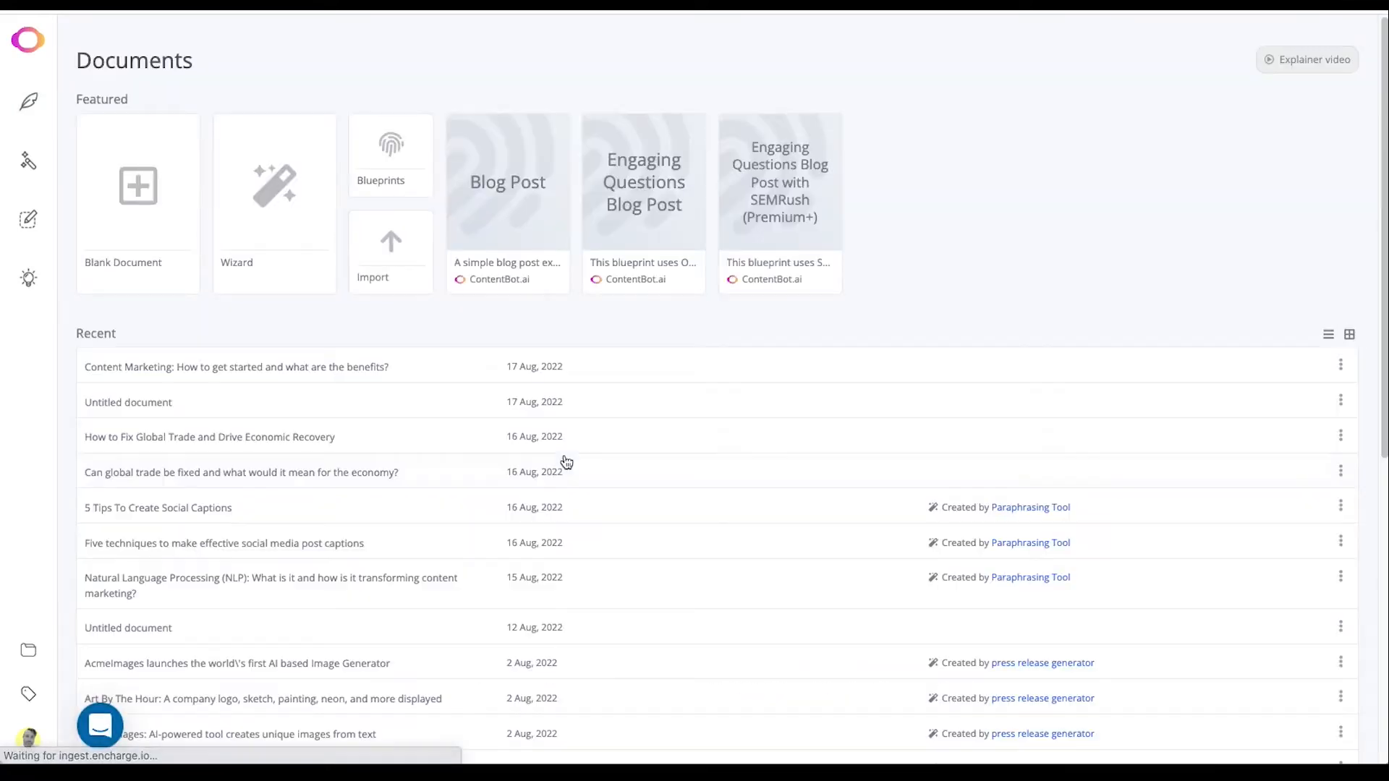
mouse_move(279, 198)
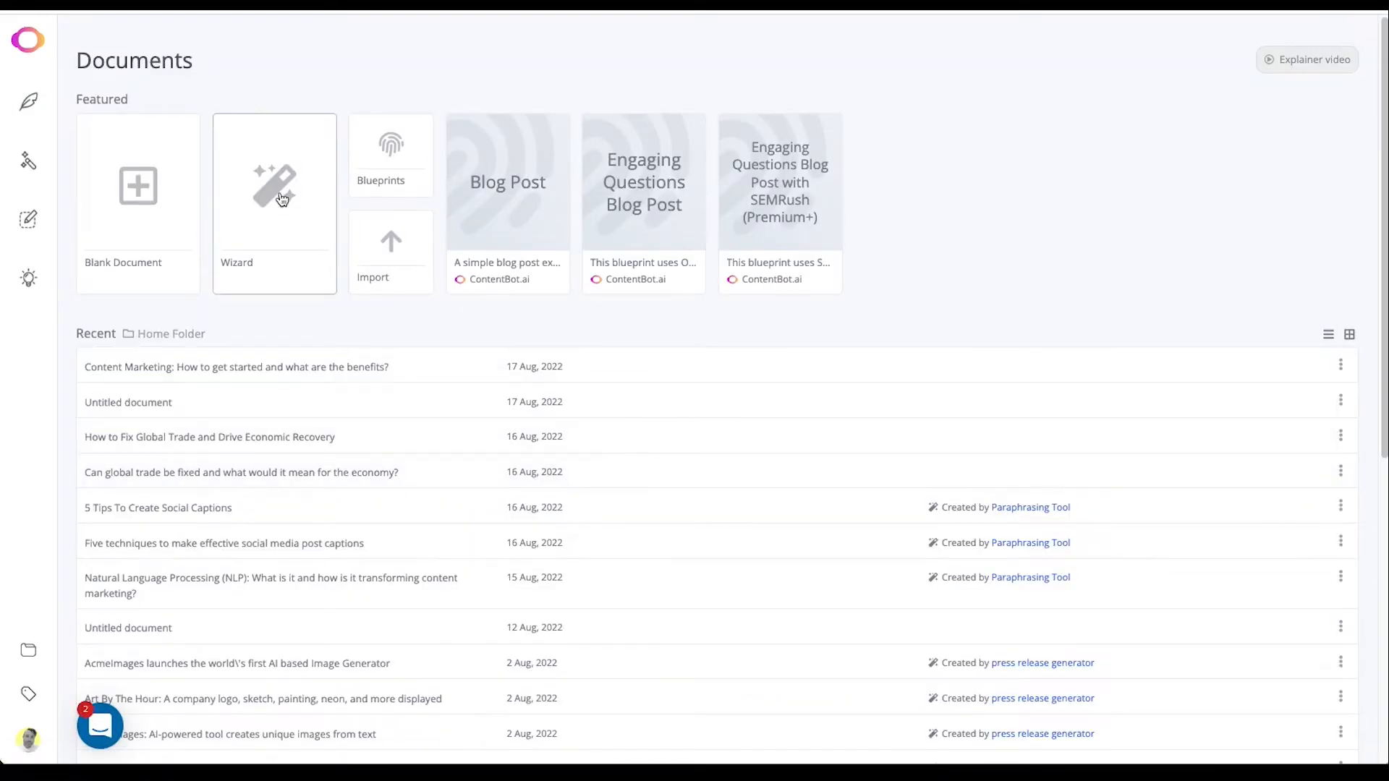
Start the Long Form Wizard and review the Language Options before closing them.
left_click(274, 186)
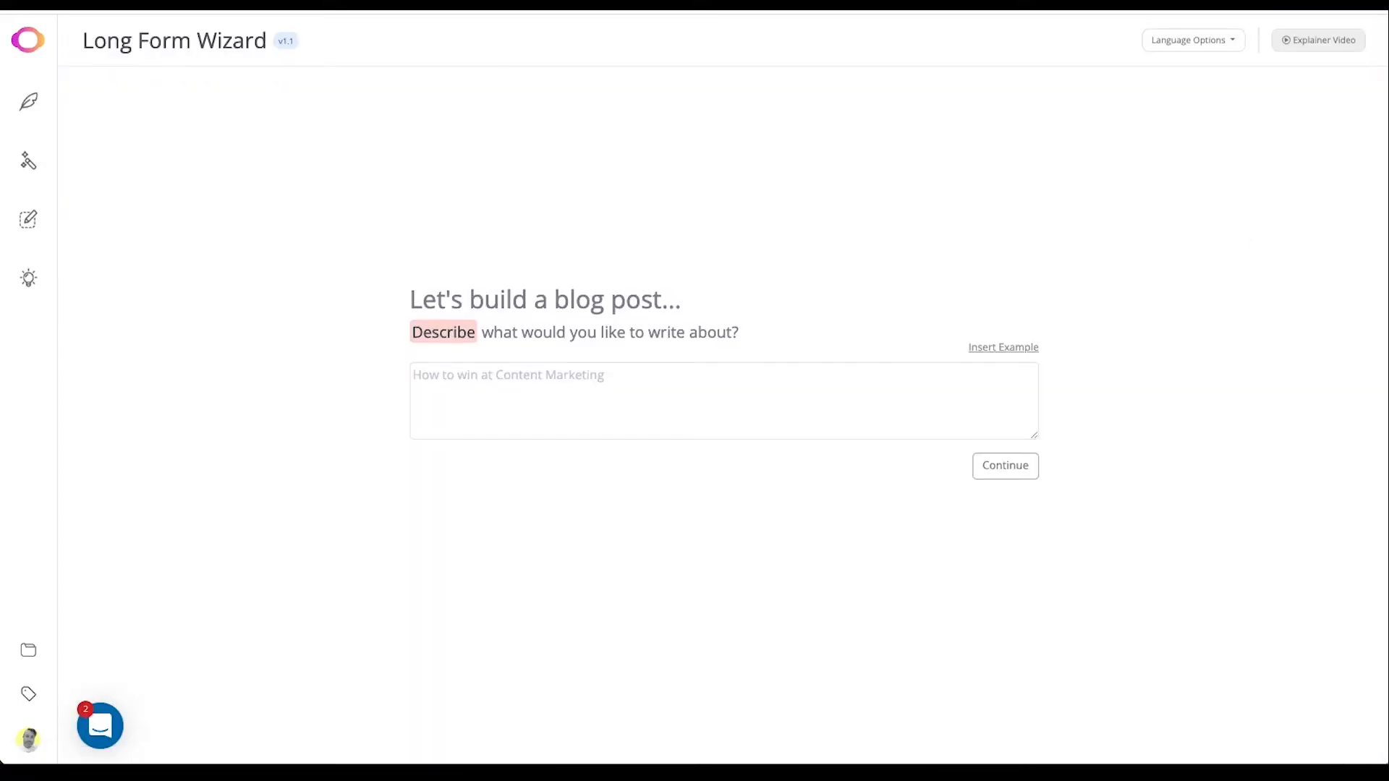
mouse_move(1272, 372)
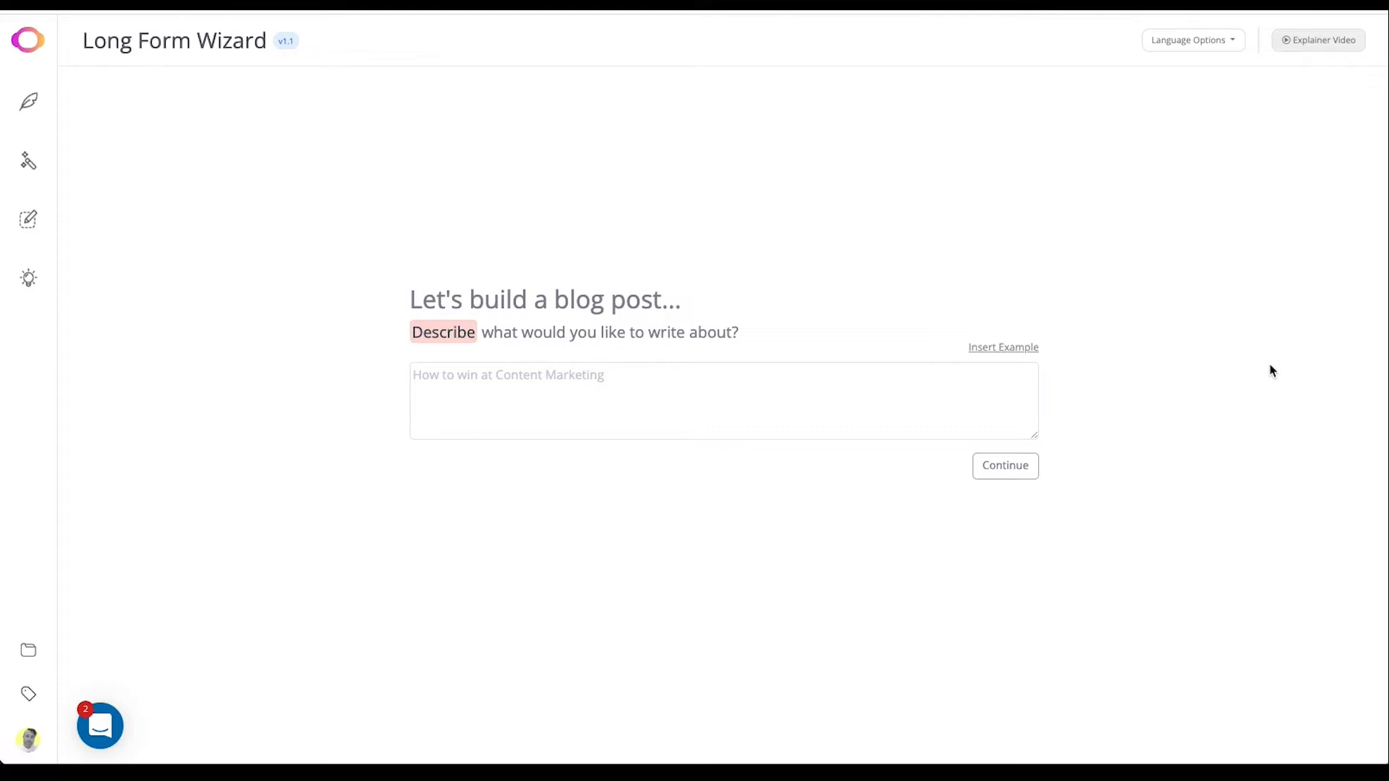
mouse_move(1123, 402)
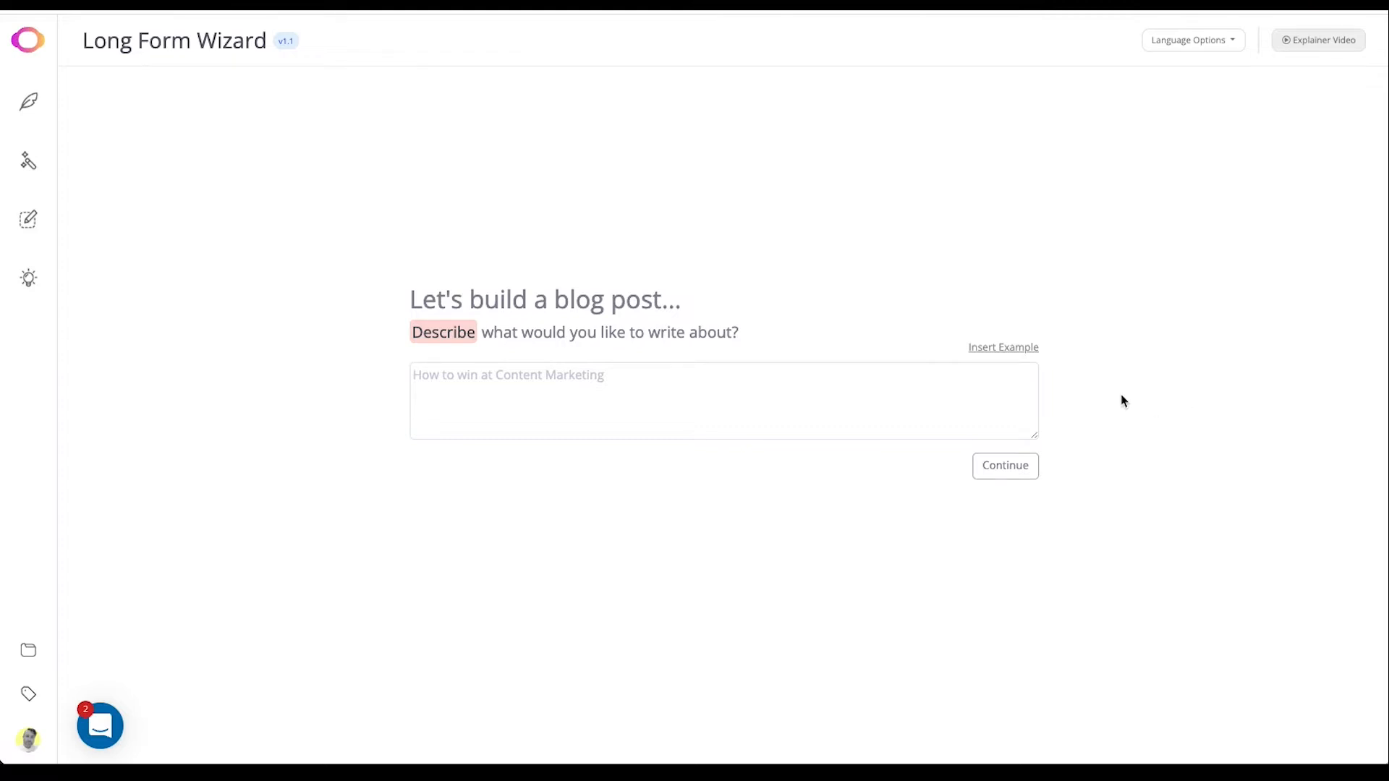
mouse_move(1194, 41)
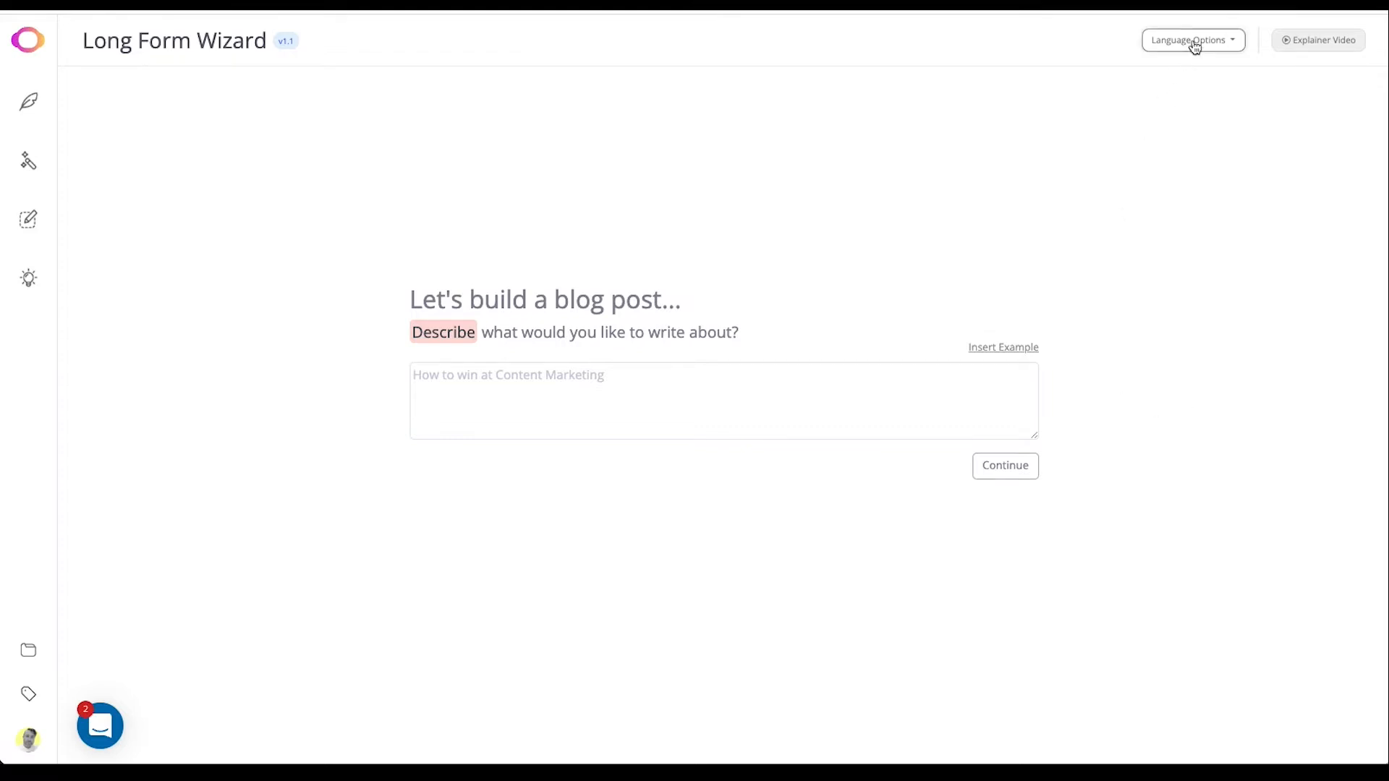
left_click(1191, 41)
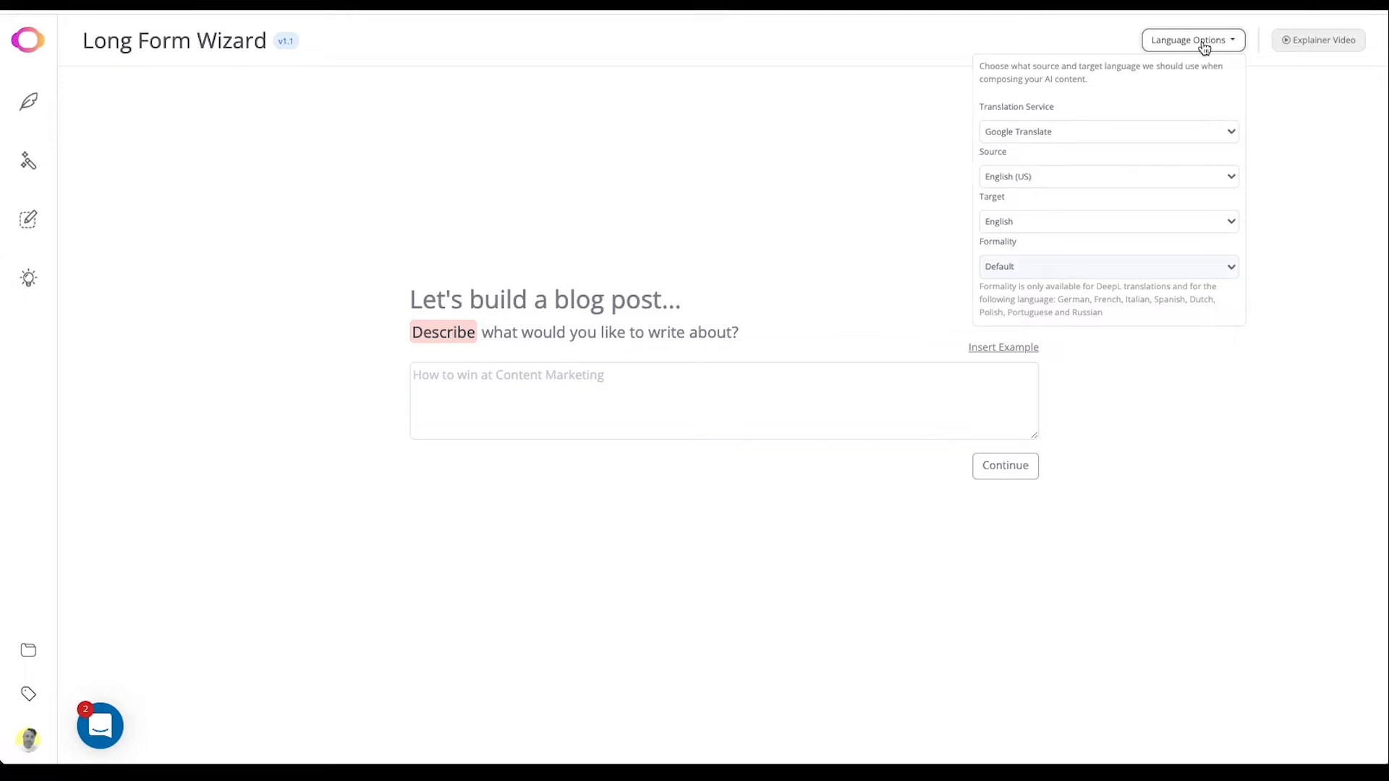
mouse_move(1104, 107)
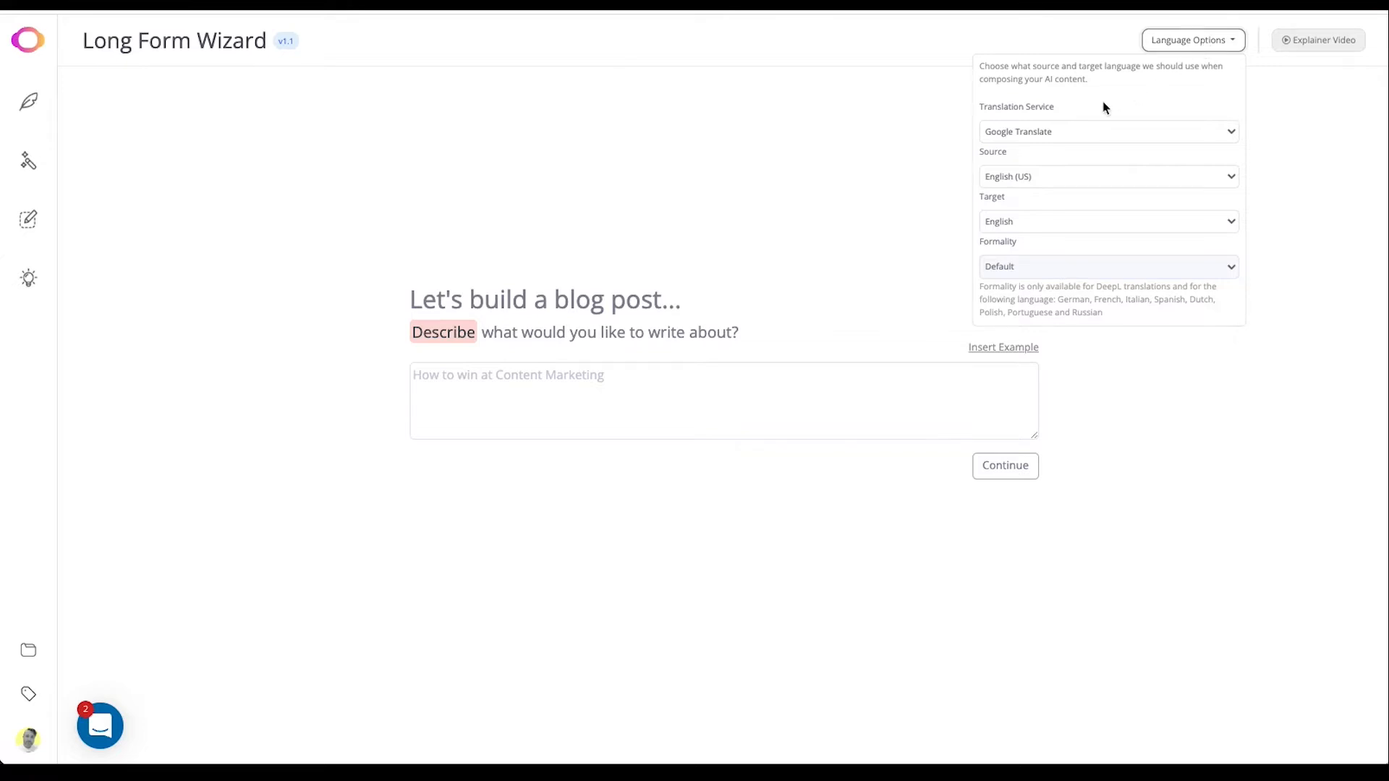
mouse_move(1104, 136)
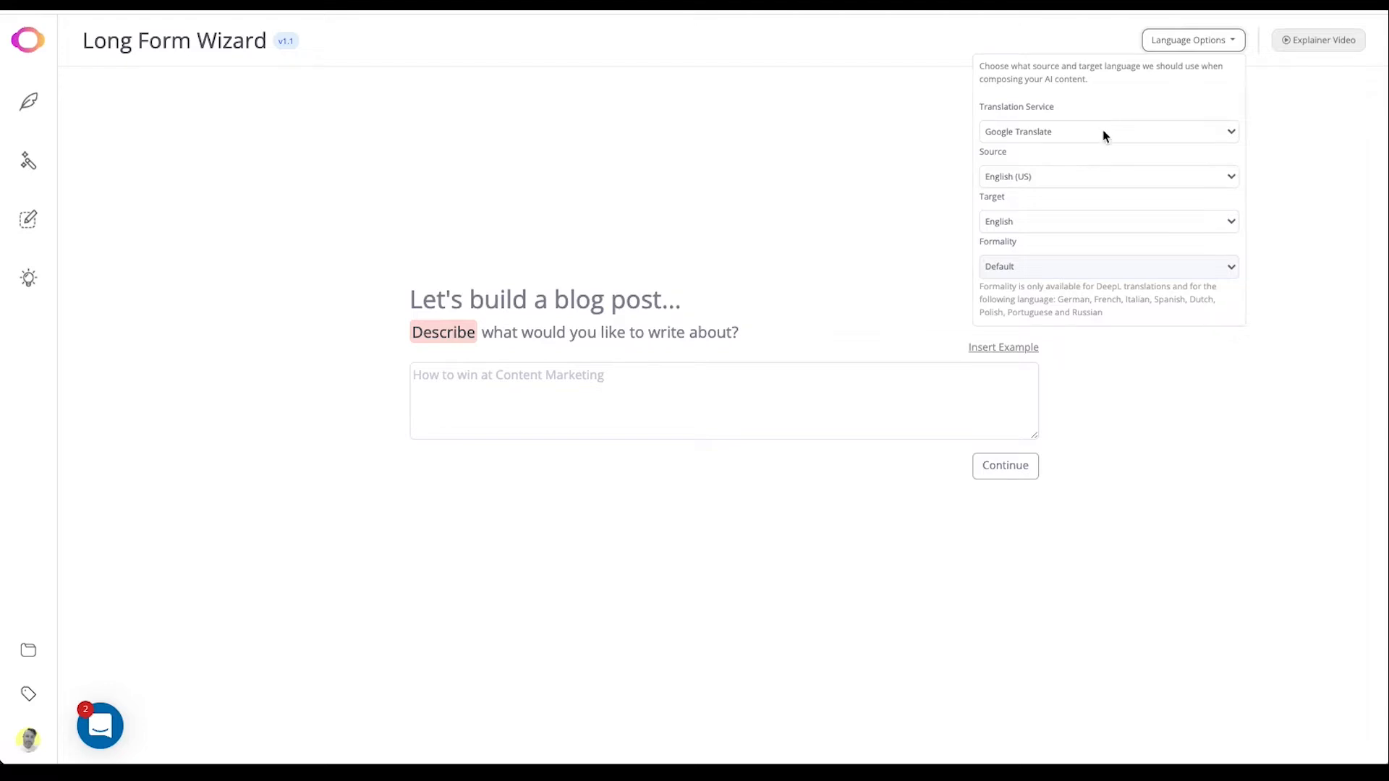
left_click(1267, 216)
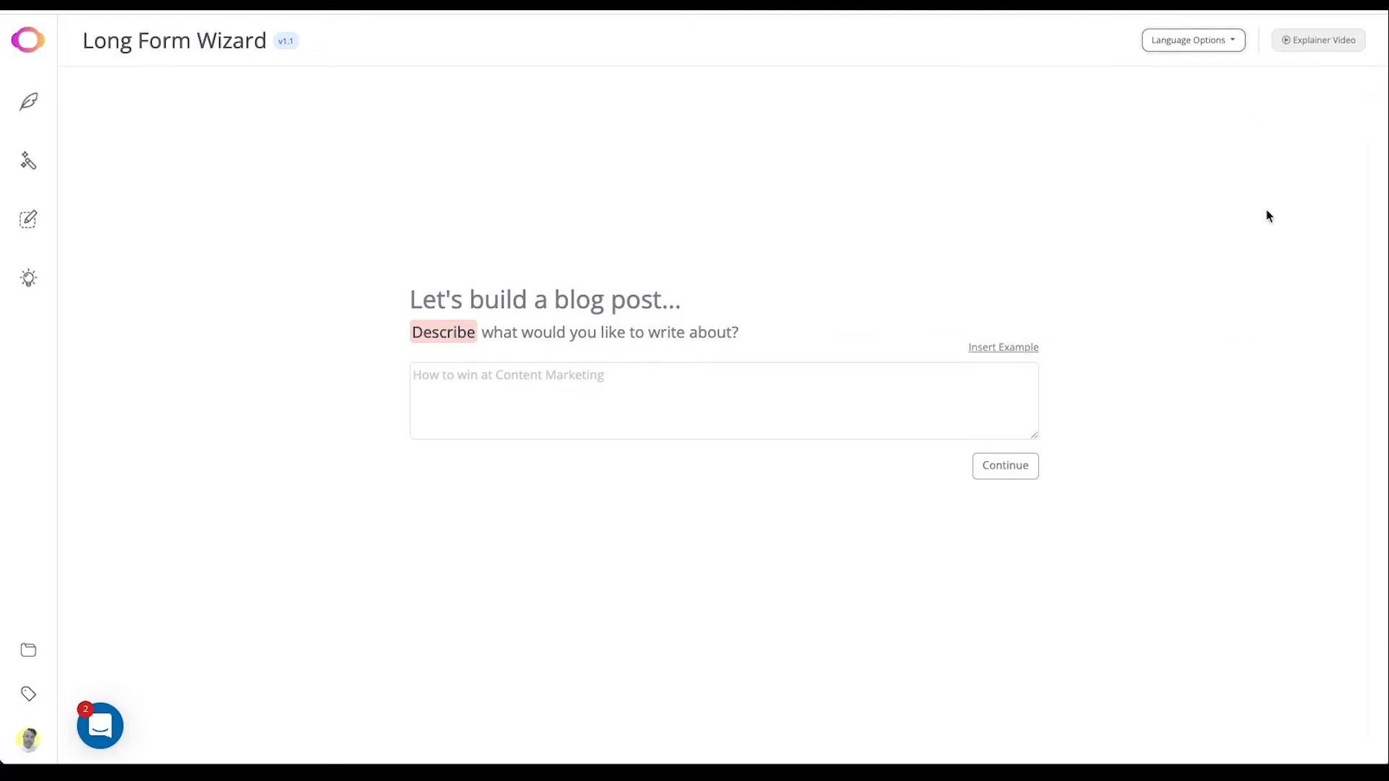
mouse_move(1003, 346)
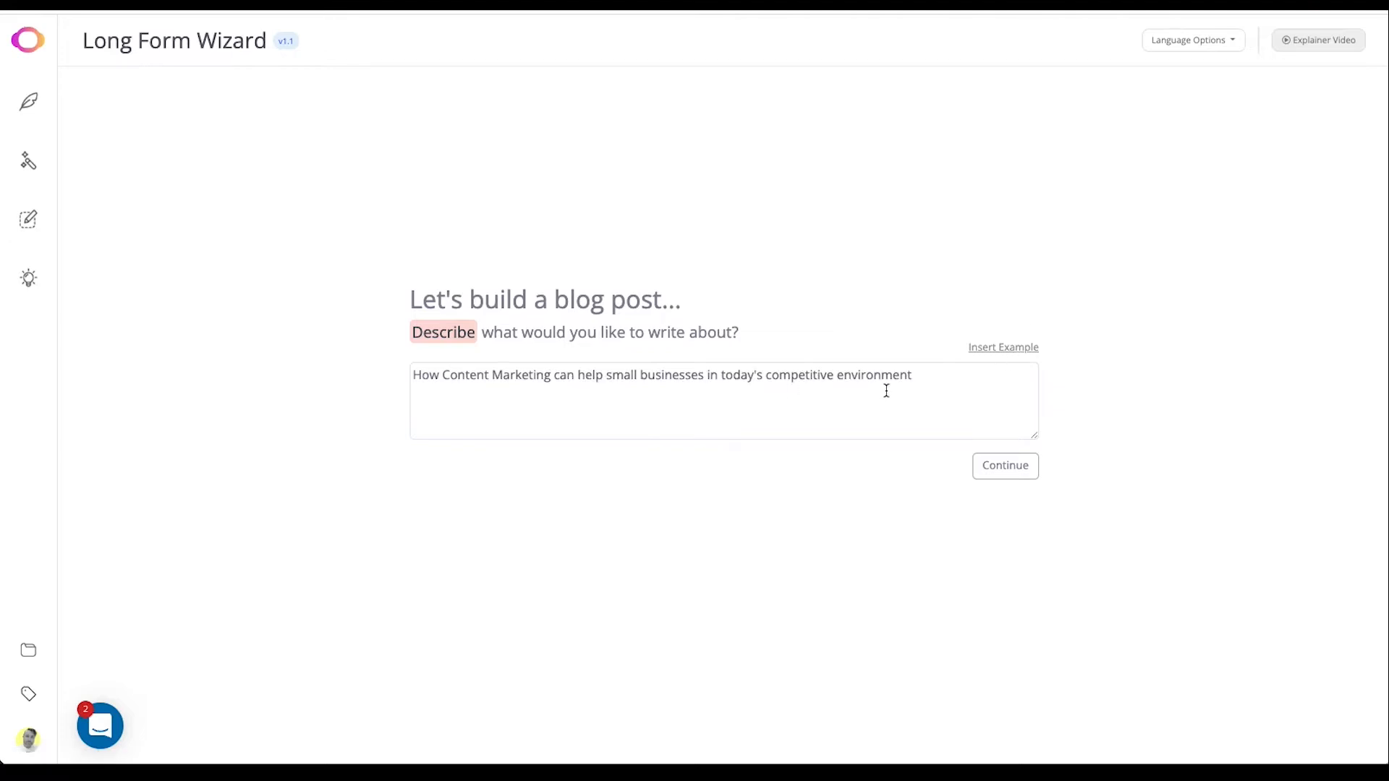
Submit the small-business content marketing topic to get three suggested titles.
left_click(1004, 466)
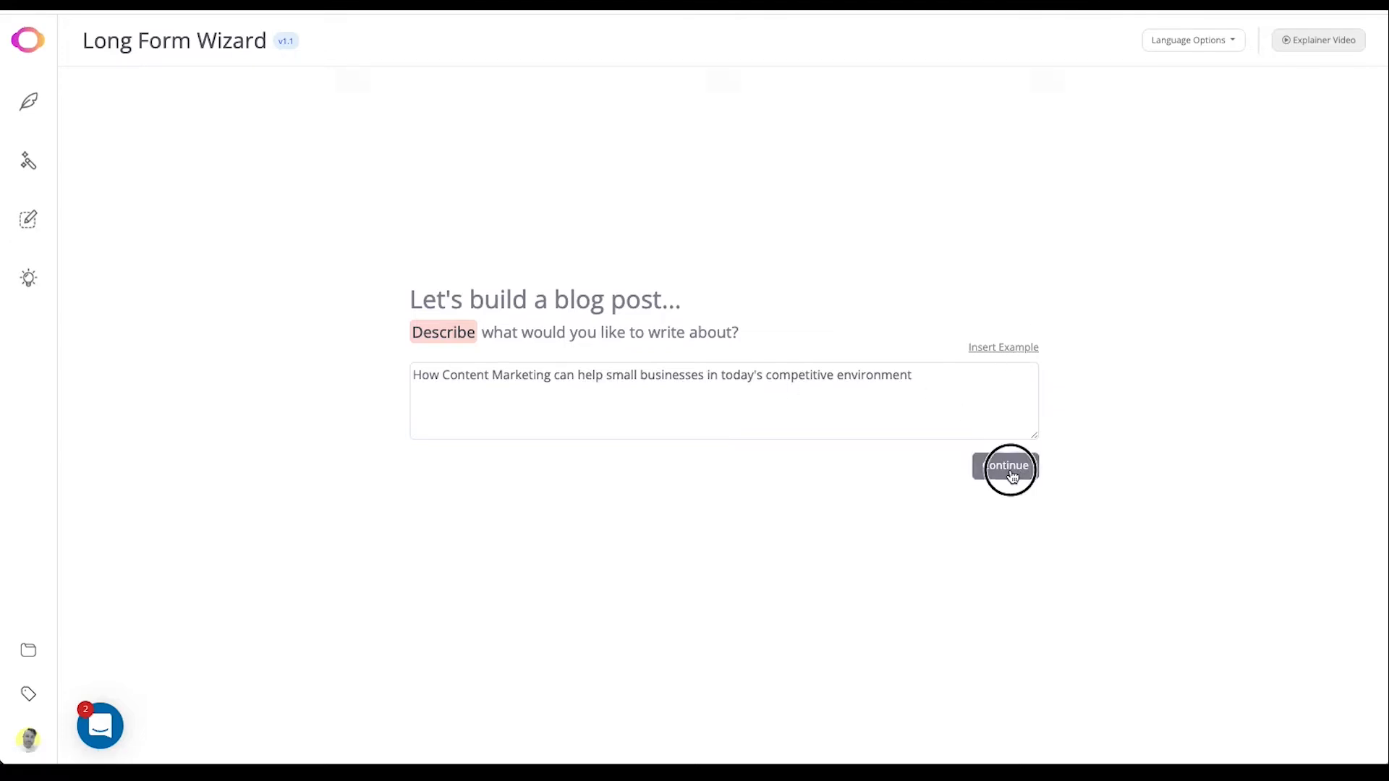
left_click(1007, 466)
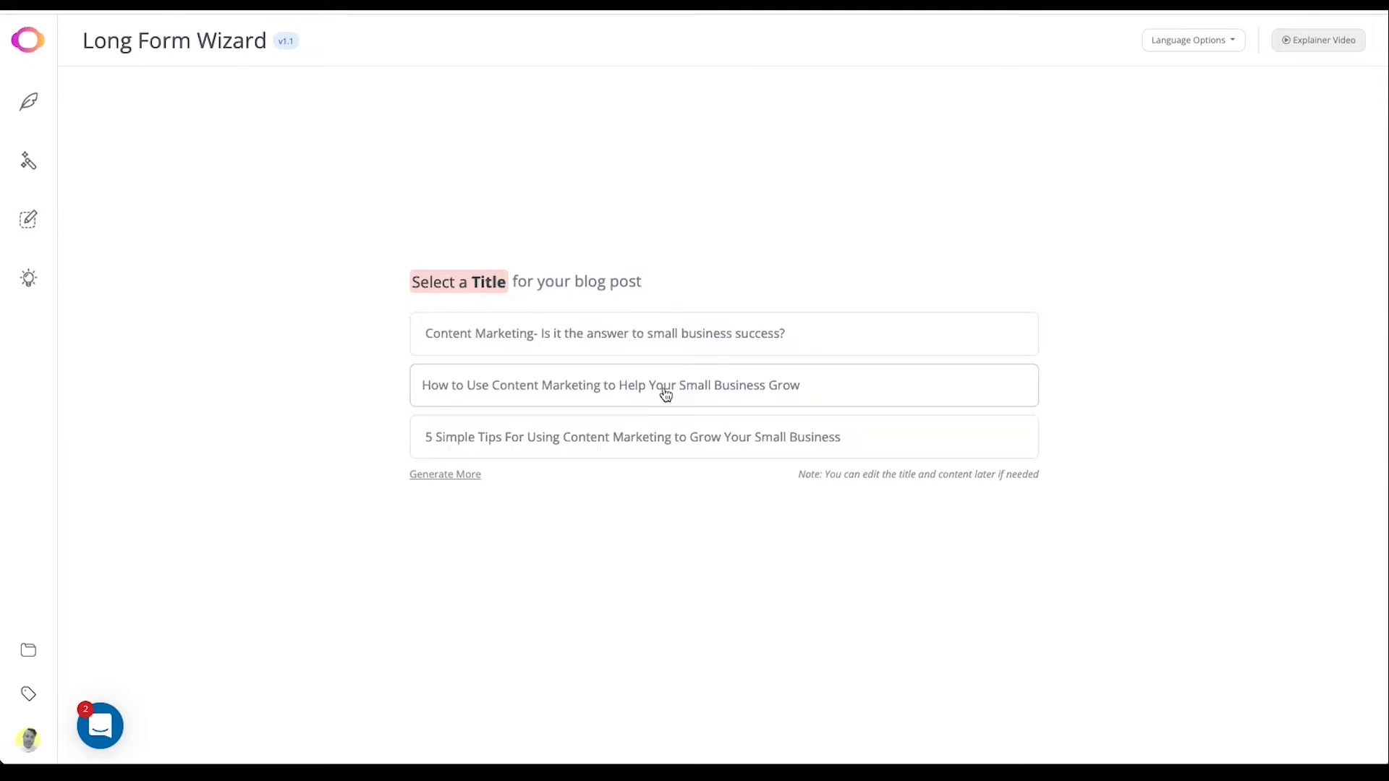
mouse_move(598, 418)
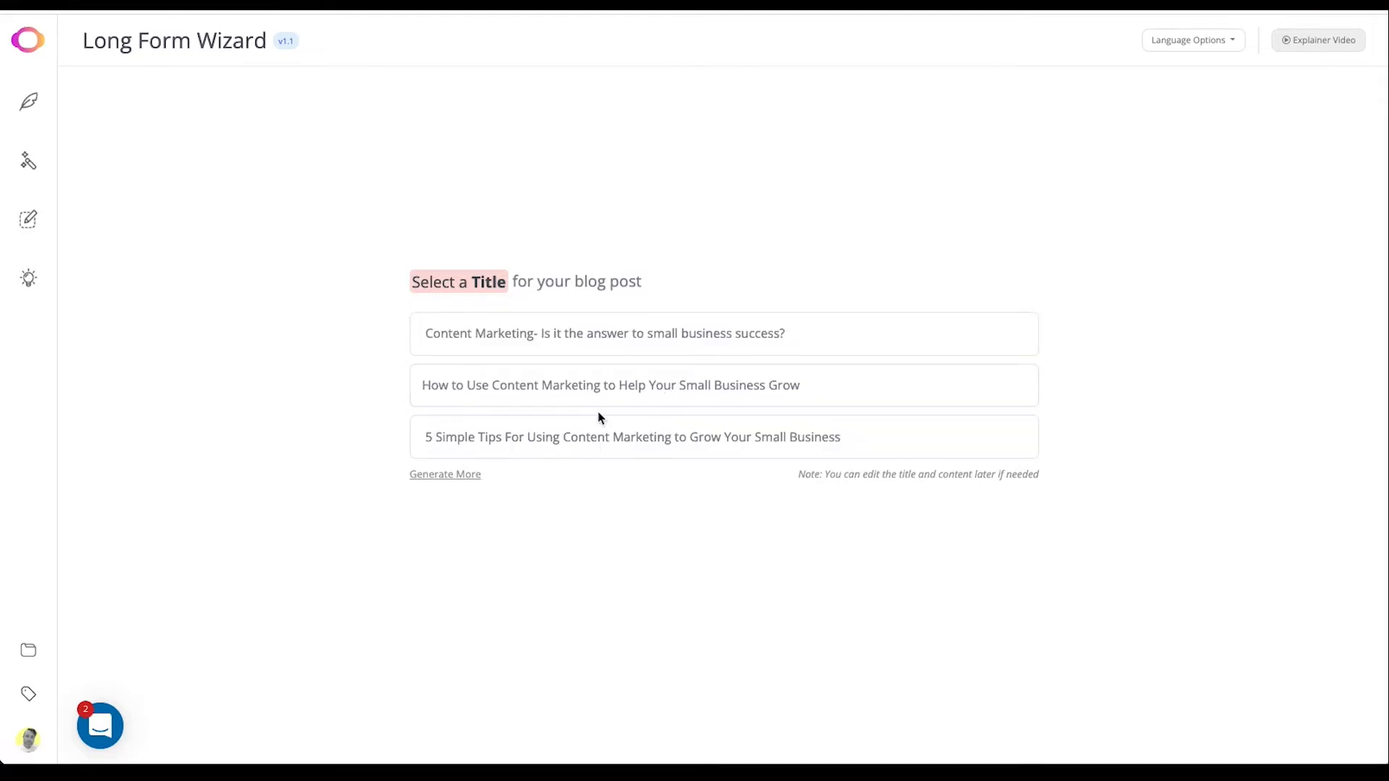
mouse_move(653, 437)
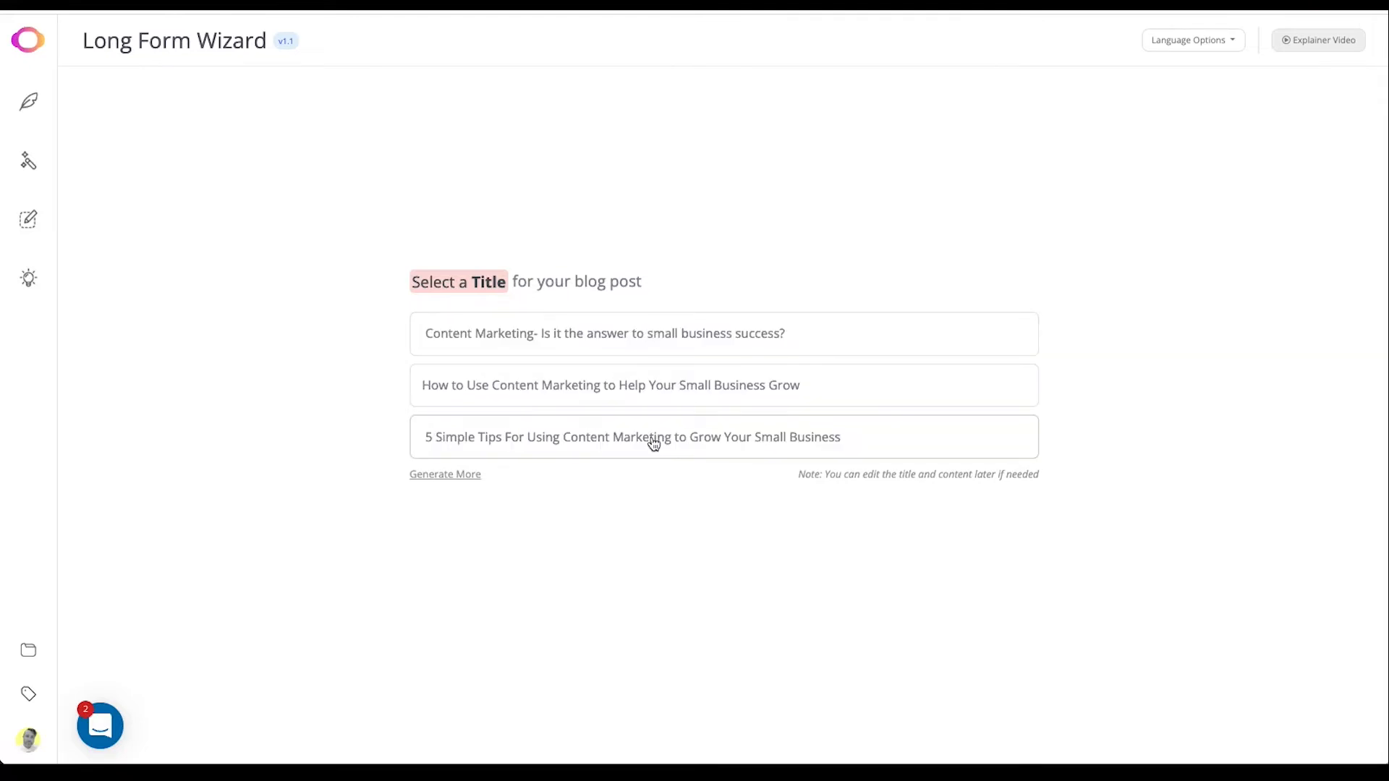
Generate three more title ideas and choose the one about boosting your business.
left_click(444, 475)
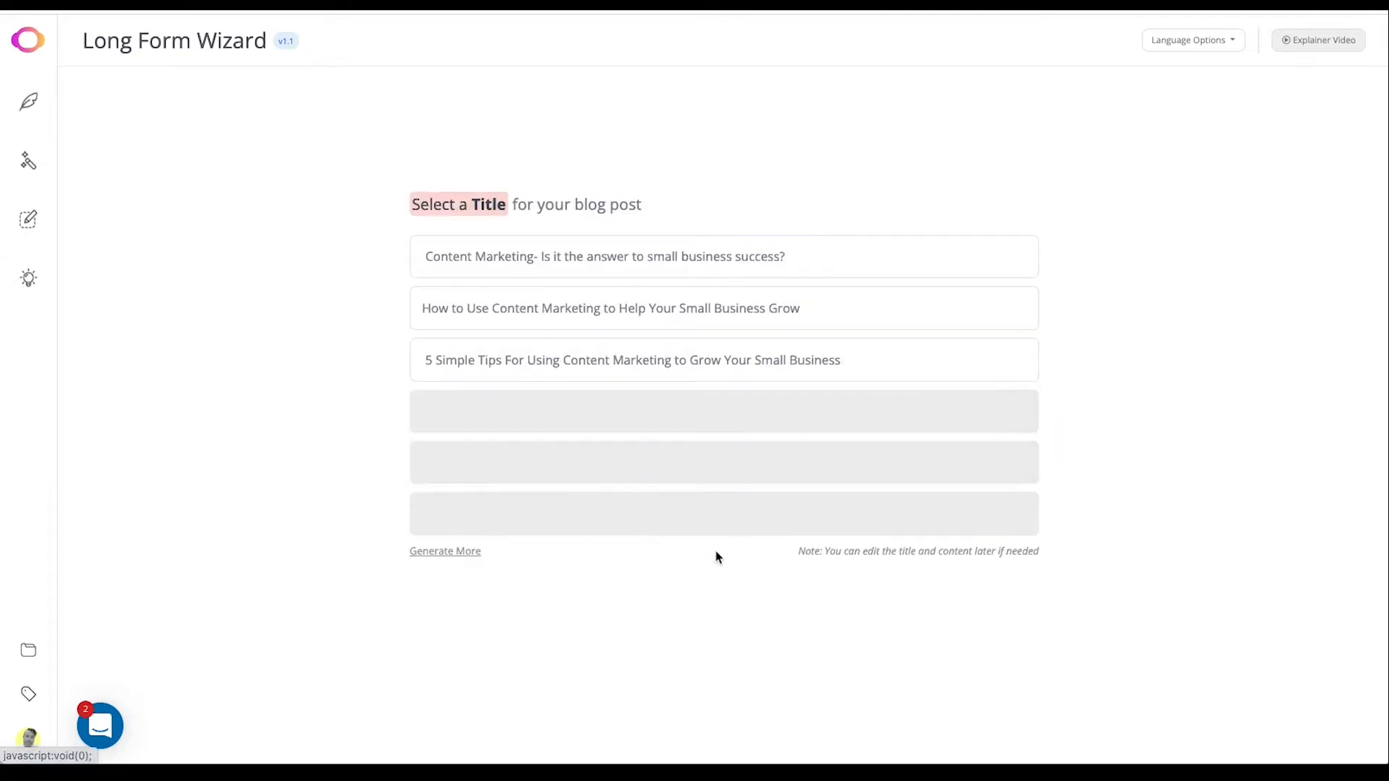
left_click(444, 551)
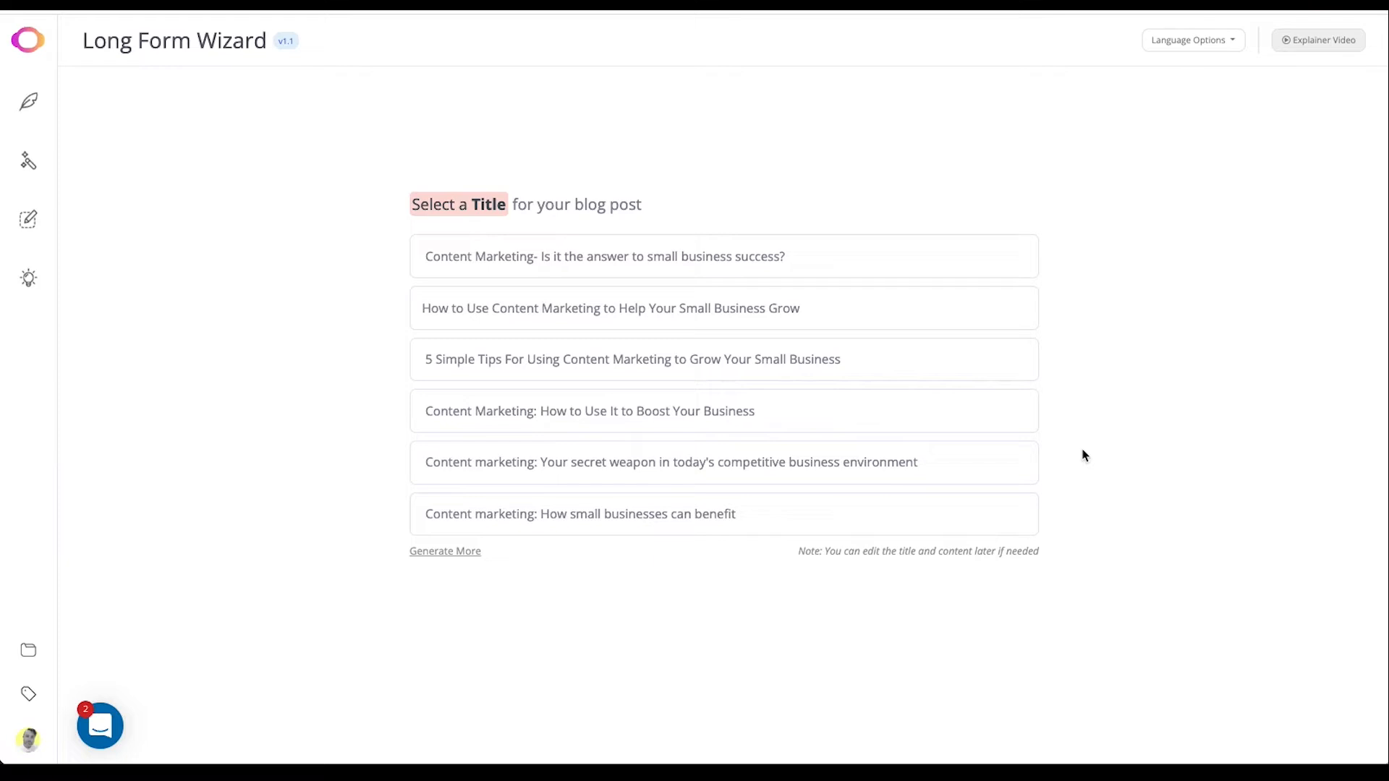
mouse_move(740, 410)
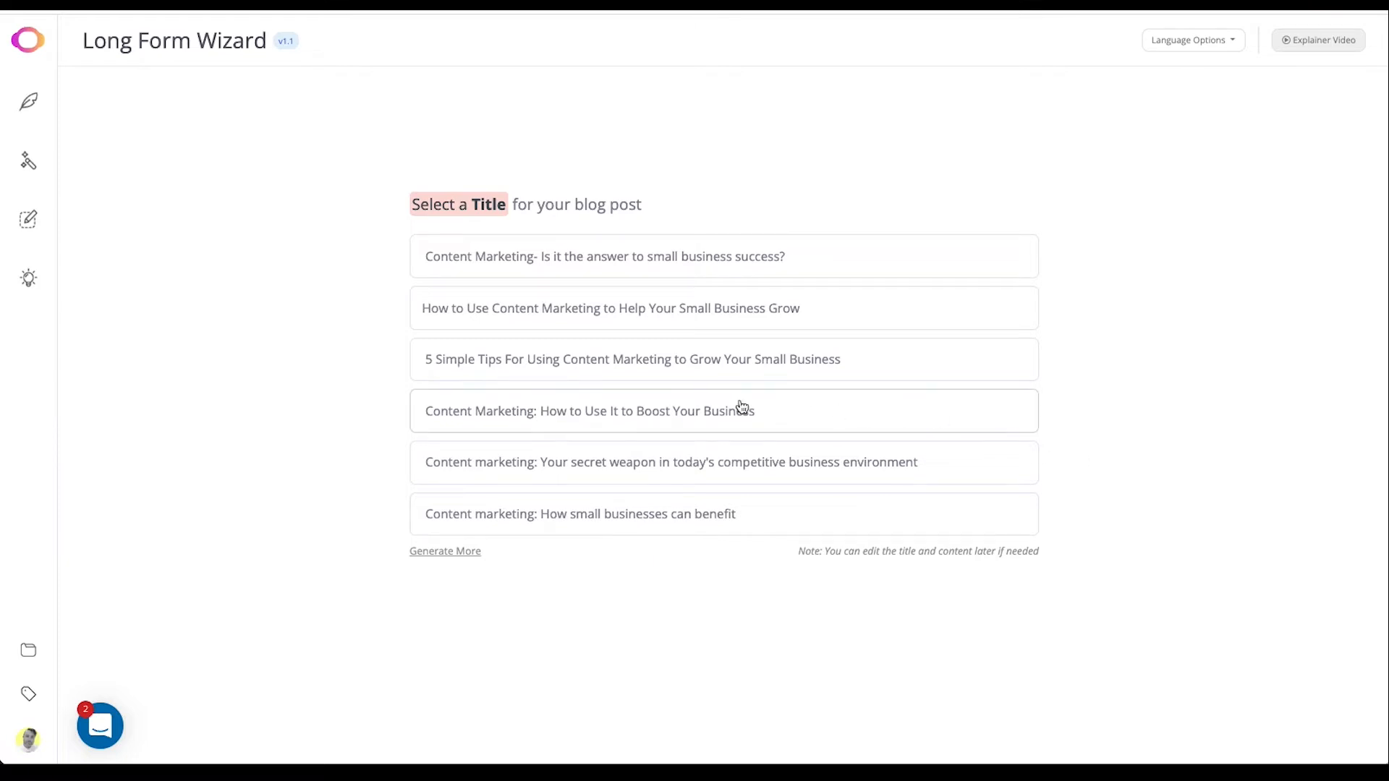
mouse_move(766, 420)
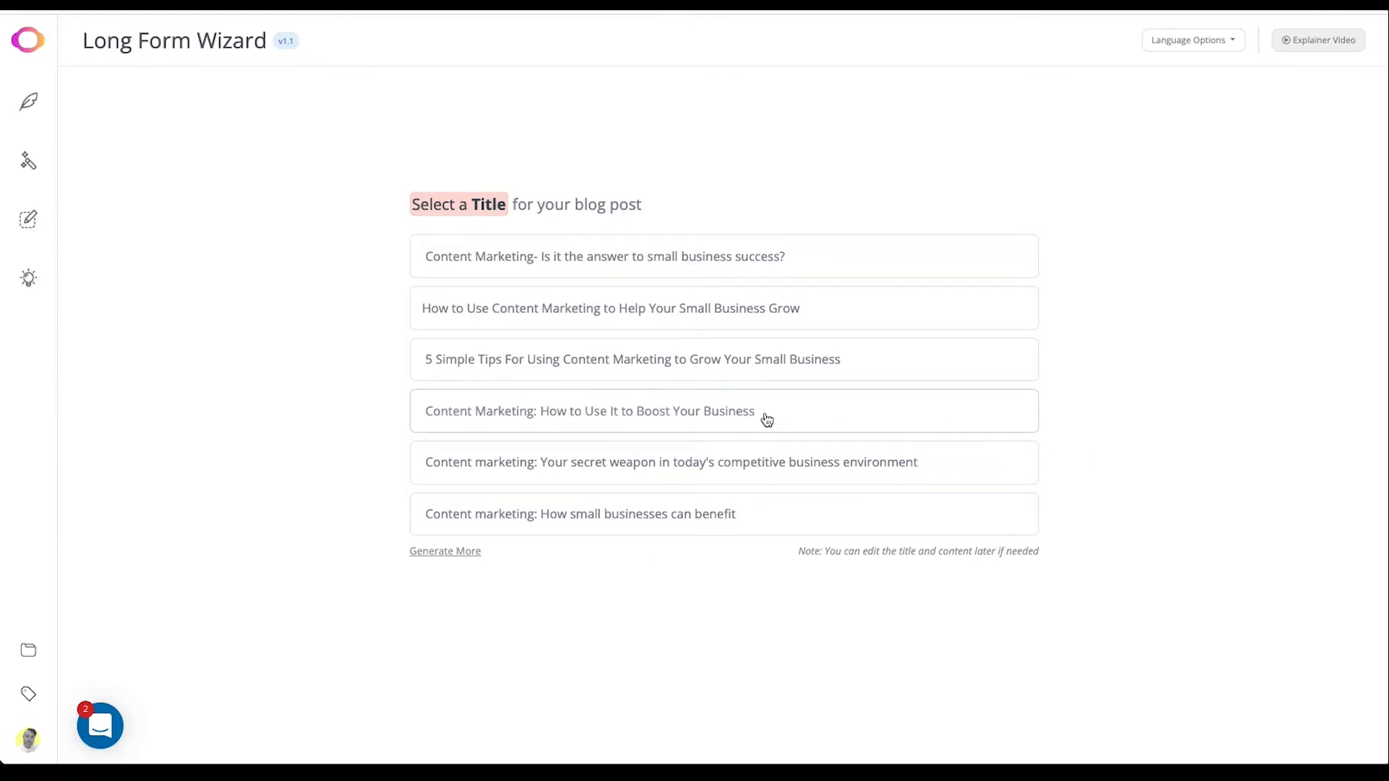
left_click(589, 411)
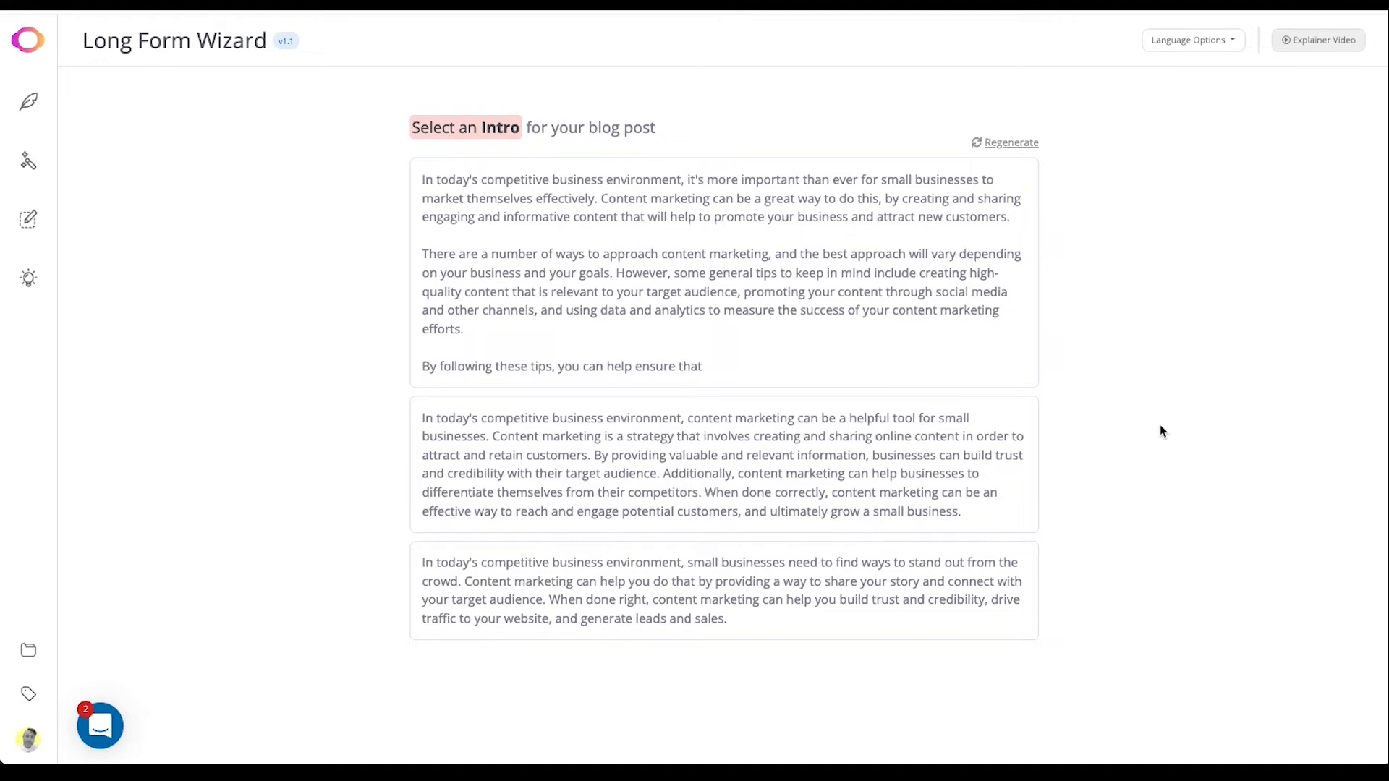
mouse_move(1104, 461)
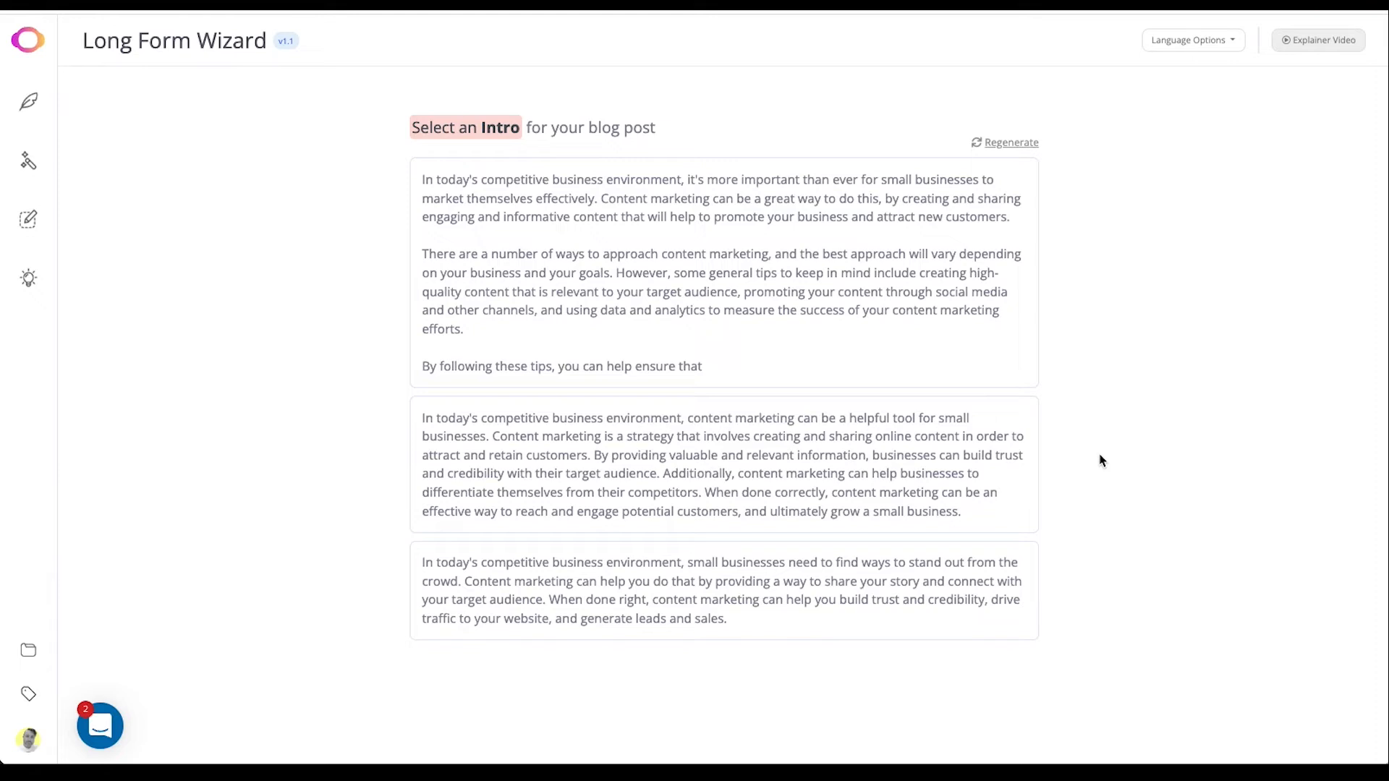
mouse_move(1077, 455)
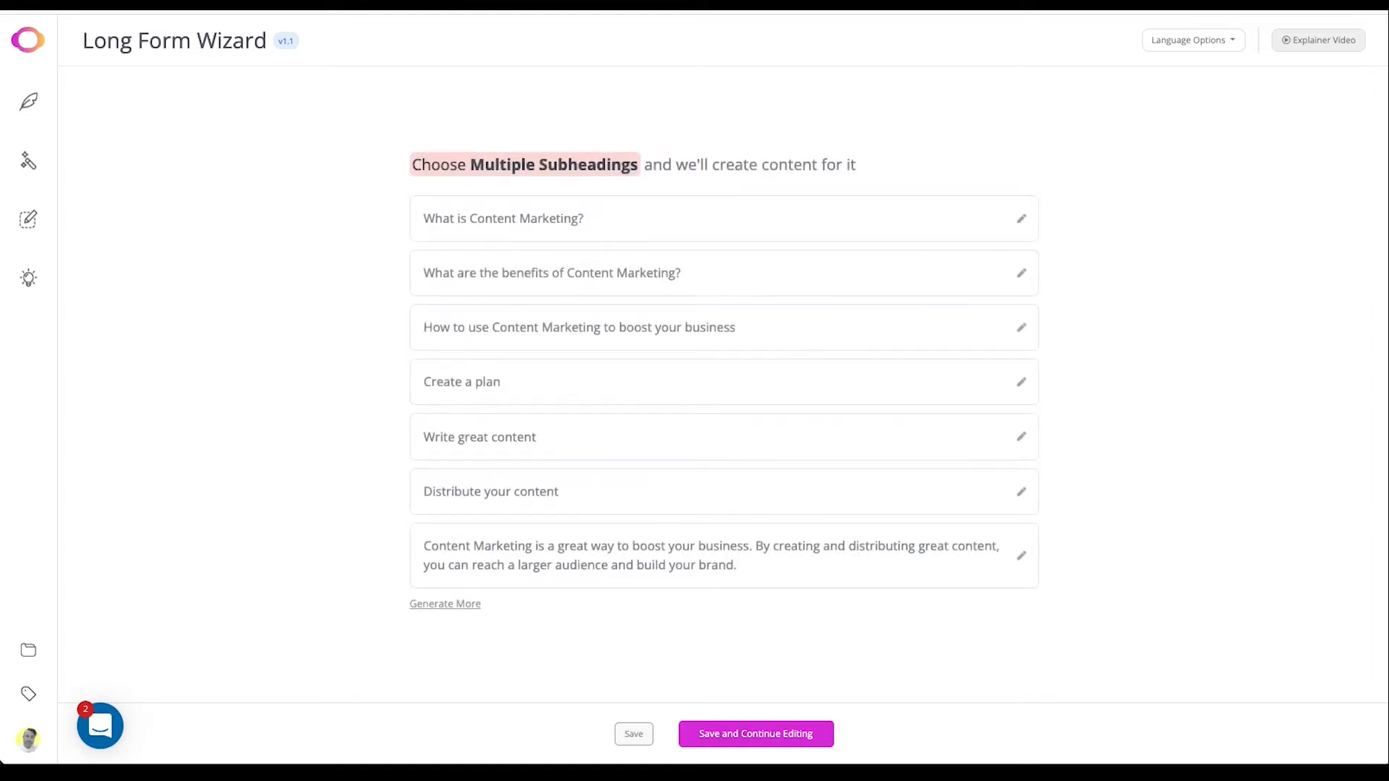
mouse_move(1227, 491)
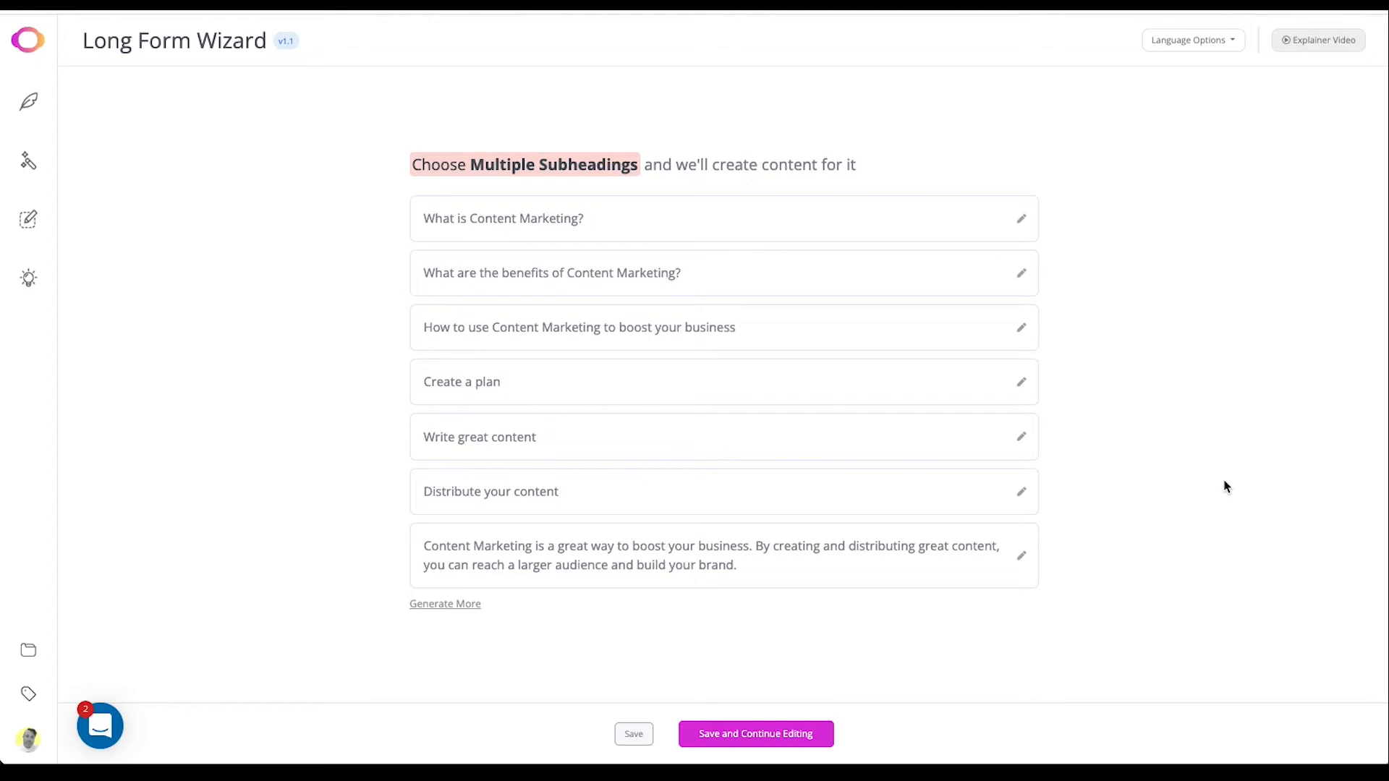
mouse_move(1204, 481)
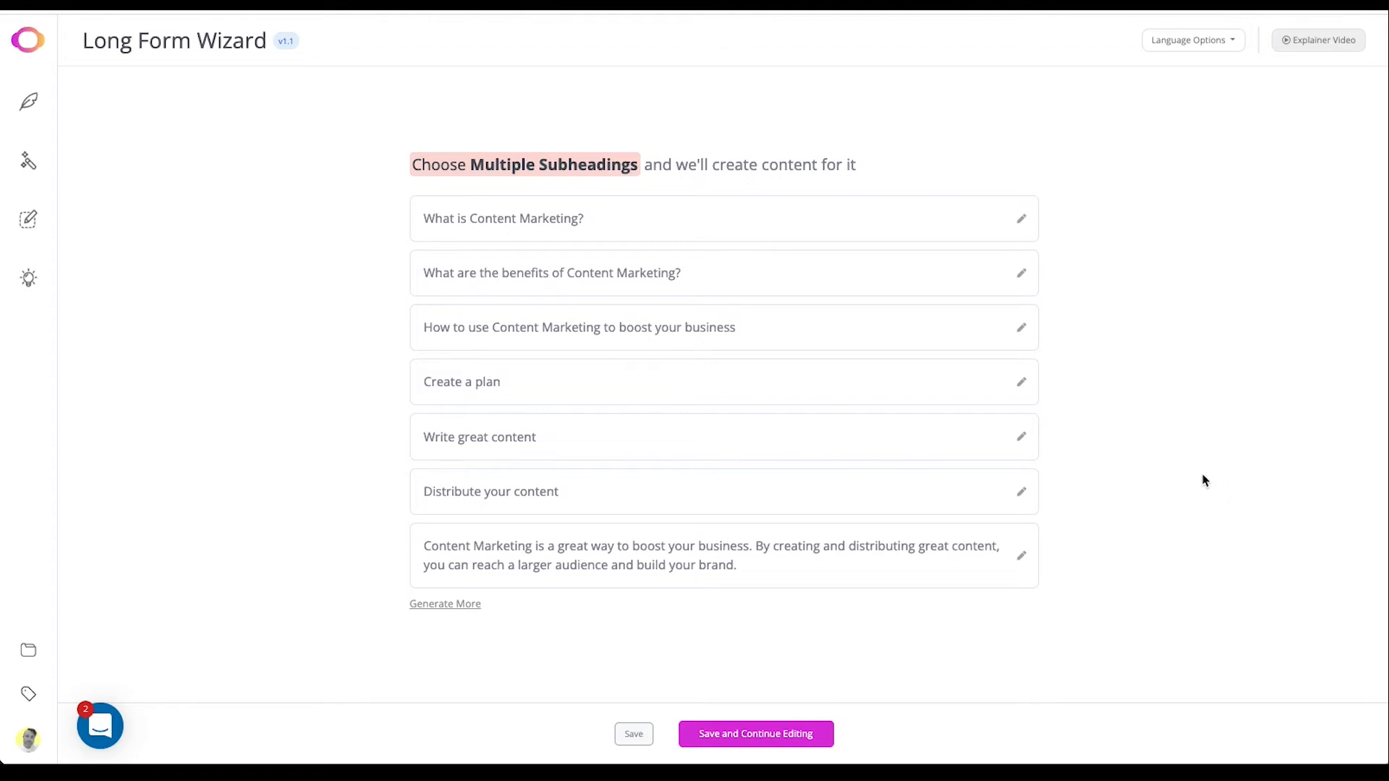
mouse_move(1181, 474)
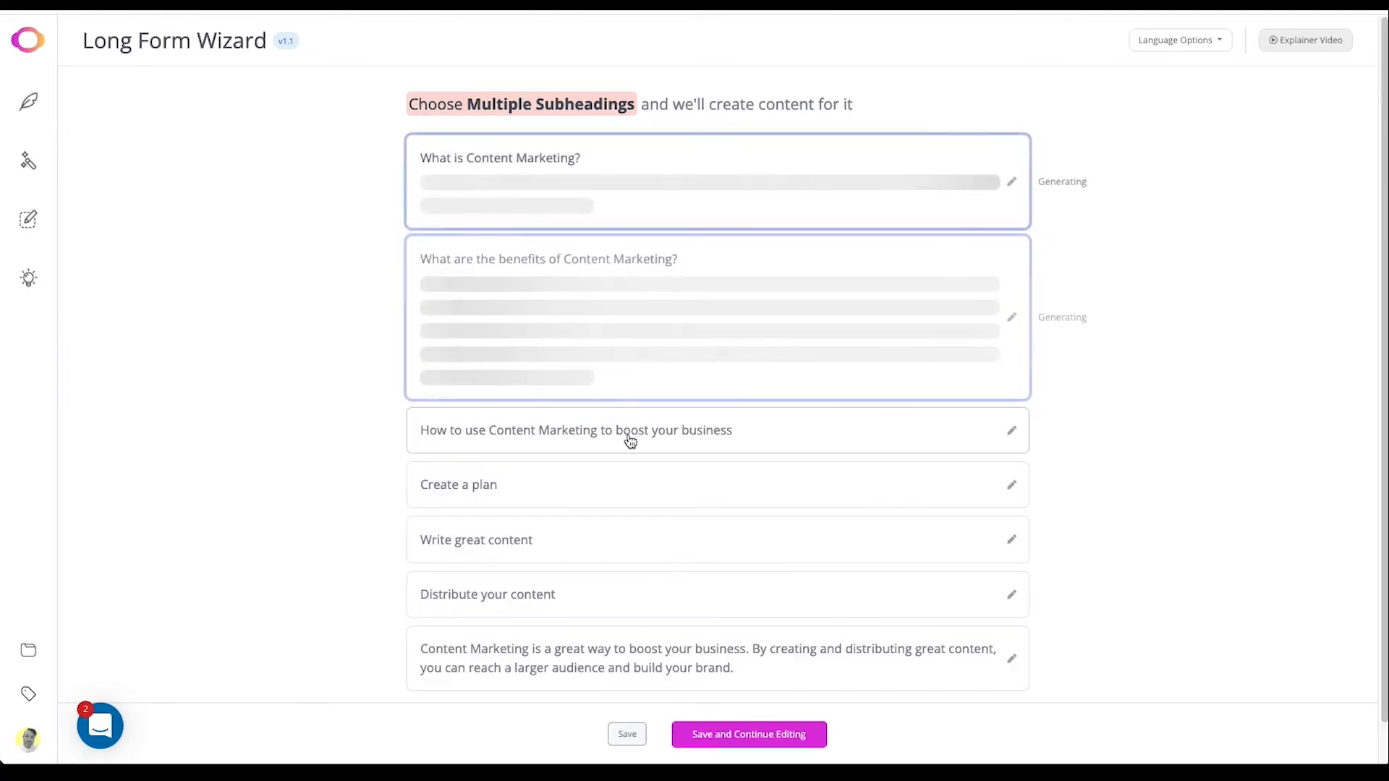
Review the generated subheading paragraphs and save the outline to continue editing.
scroll("down", 3)
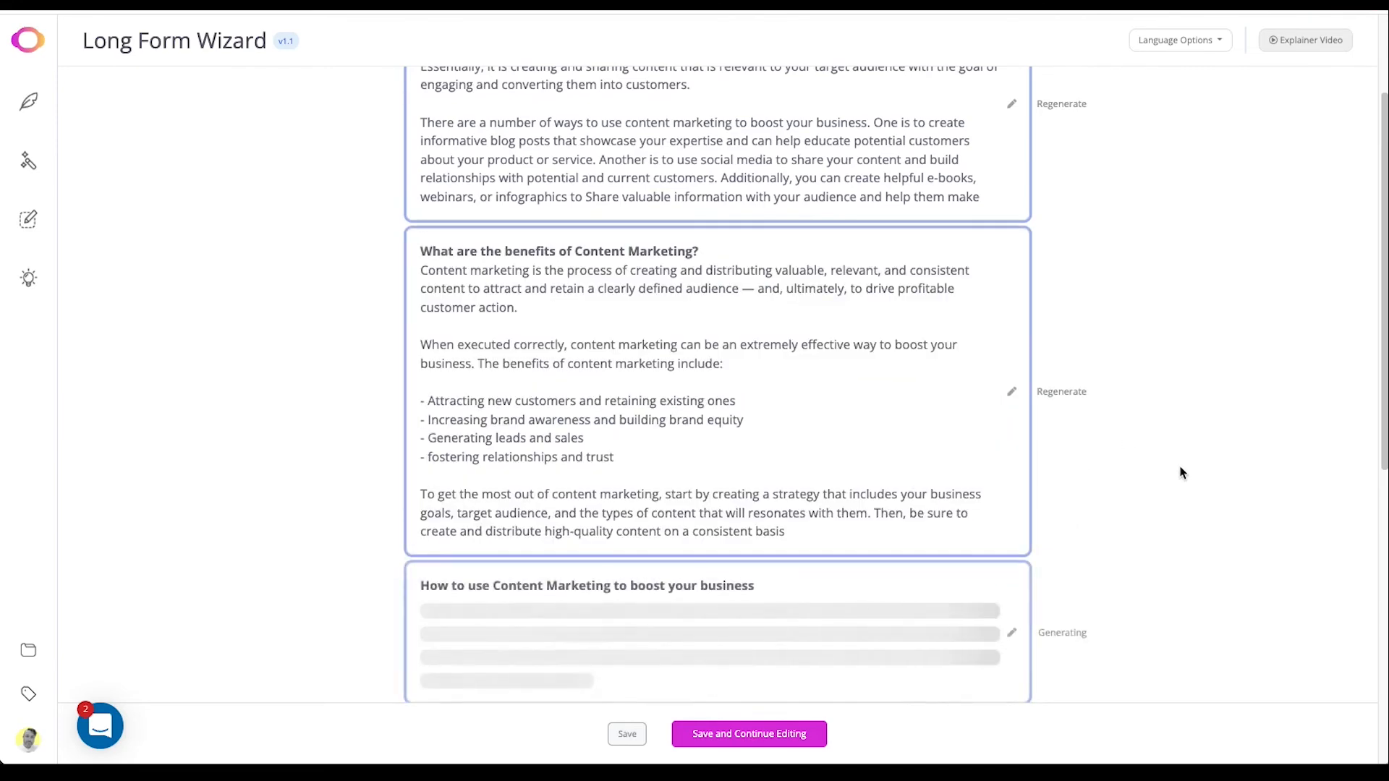
scroll("down", 3)
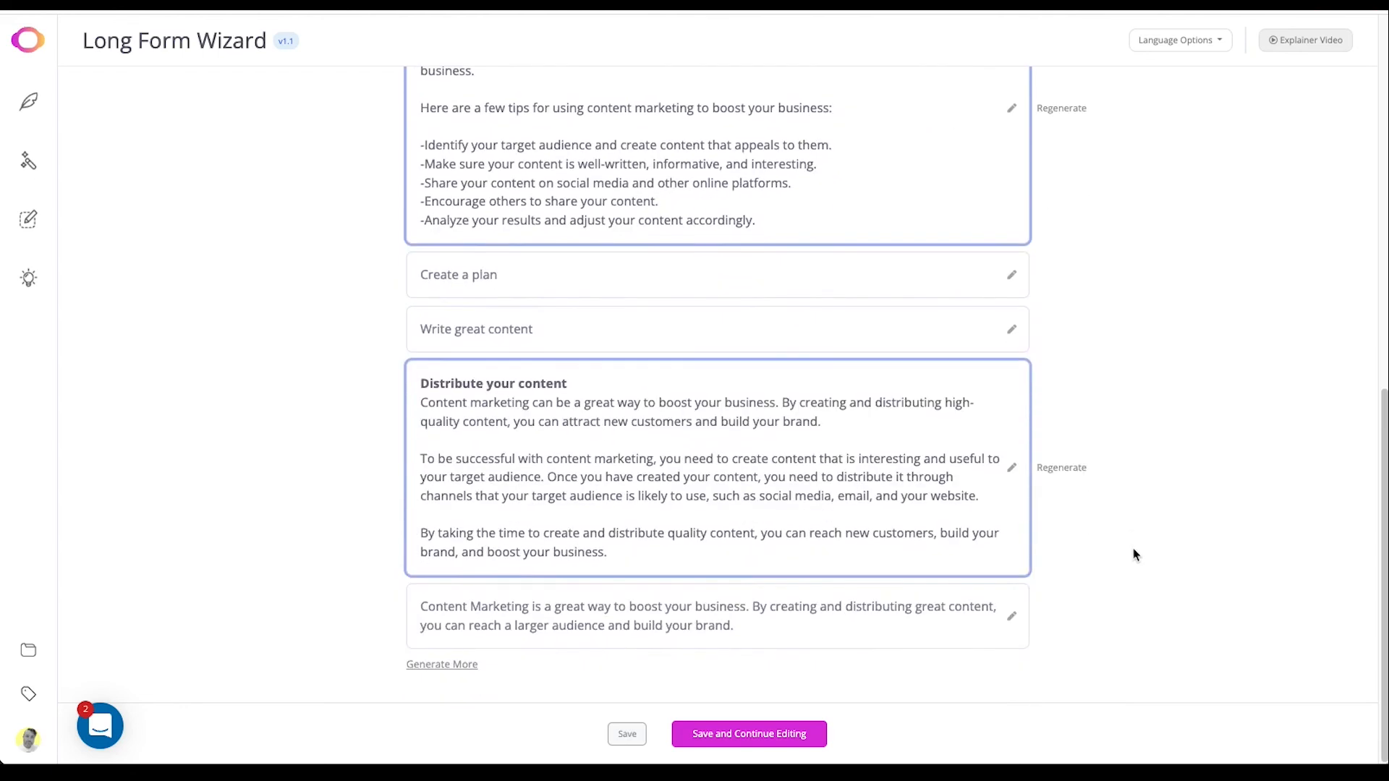
mouse_move(1123, 566)
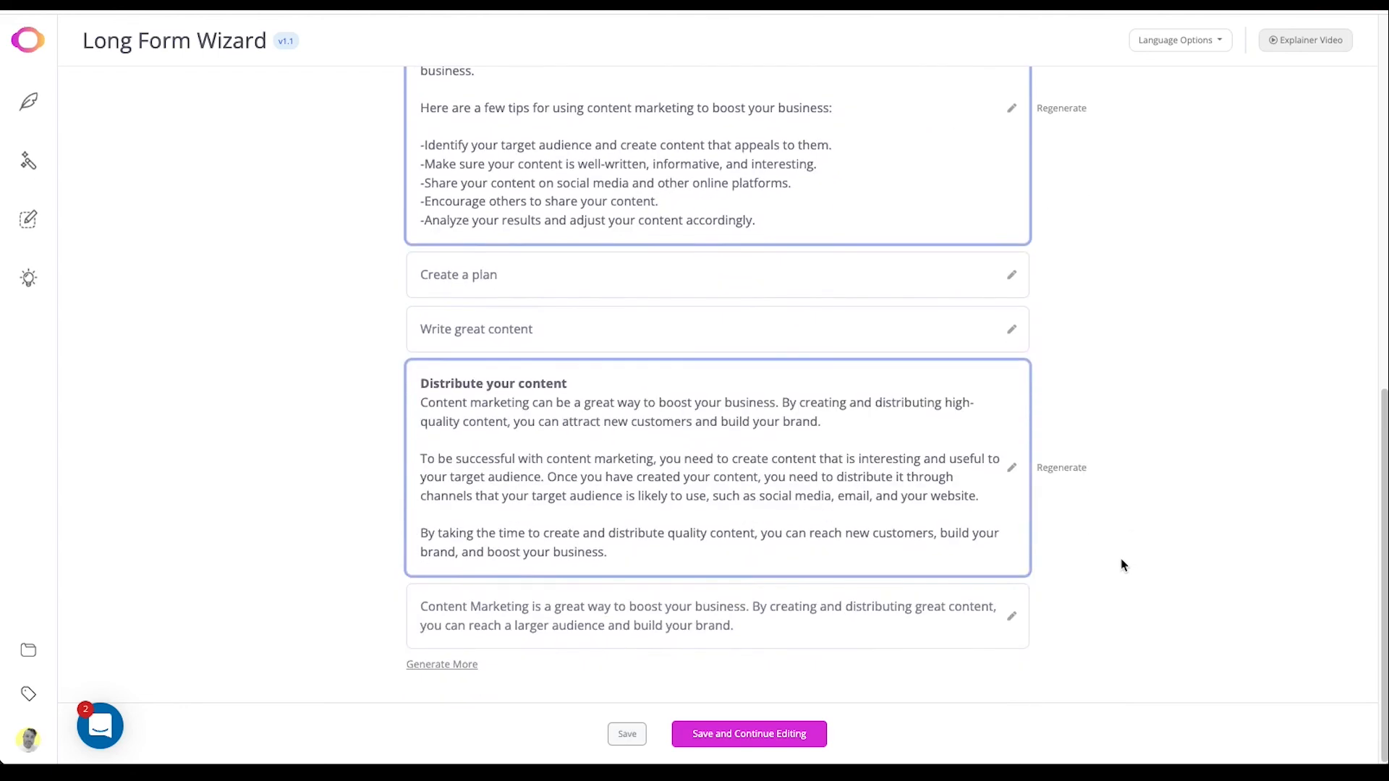
mouse_move(1105, 567)
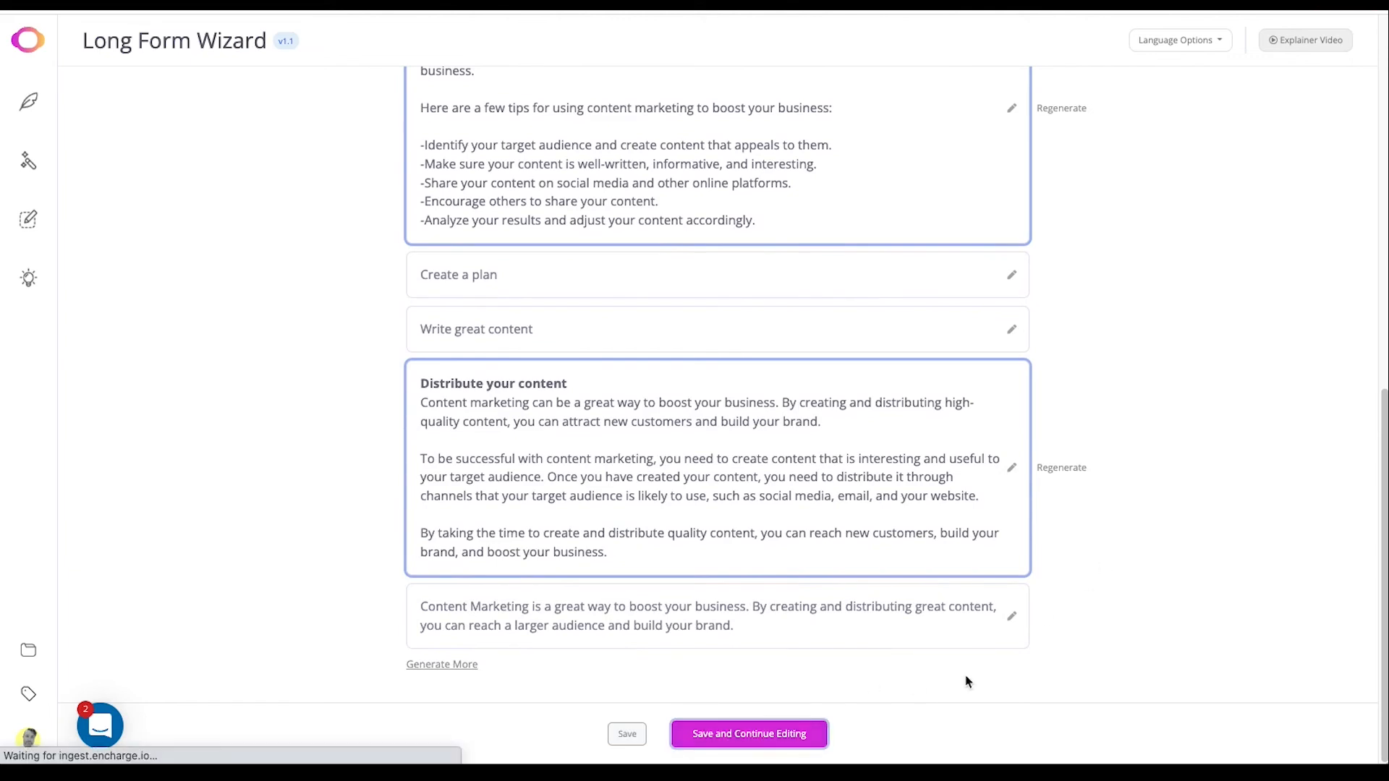
left_click(748, 734)
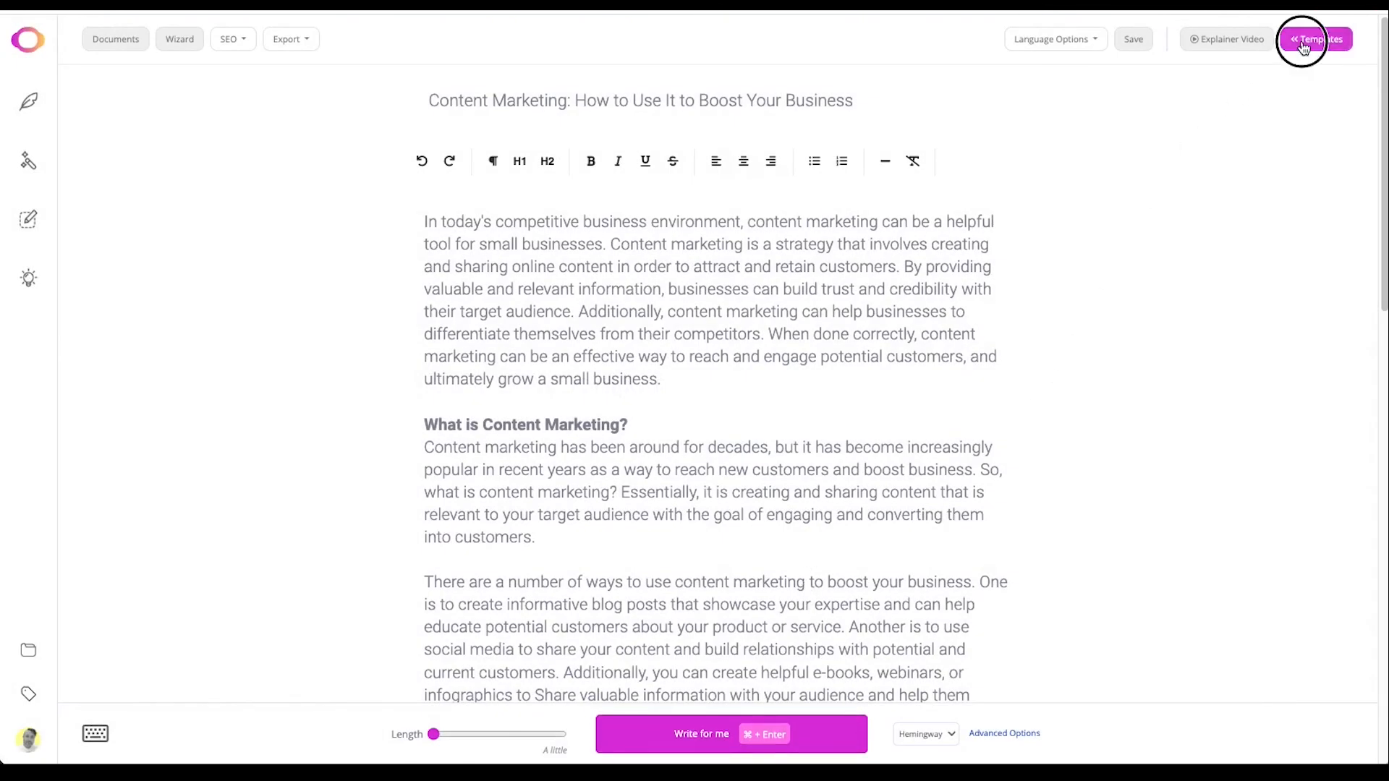
Show the writing templates panel beside the blog post, listing Blog Conclusion and Listicle.
left_click(1314, 39)
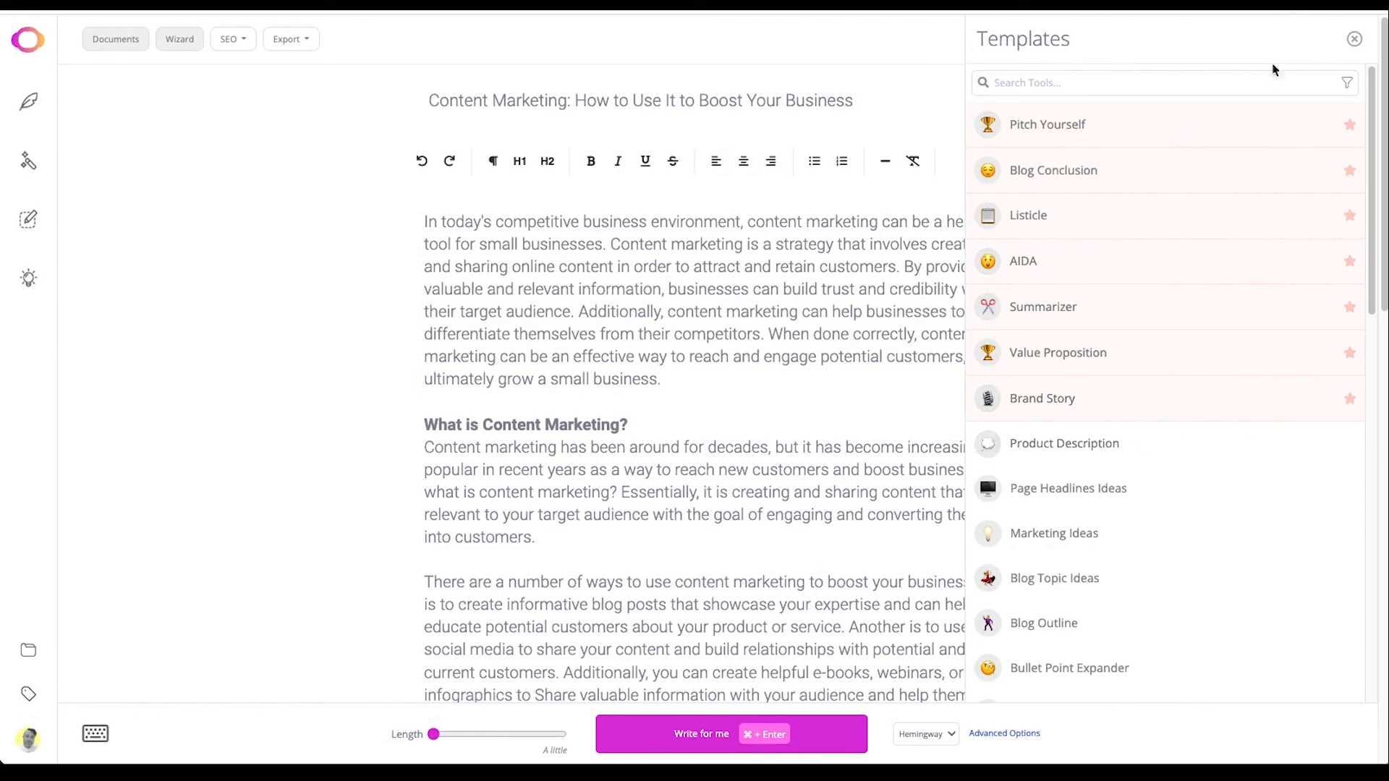